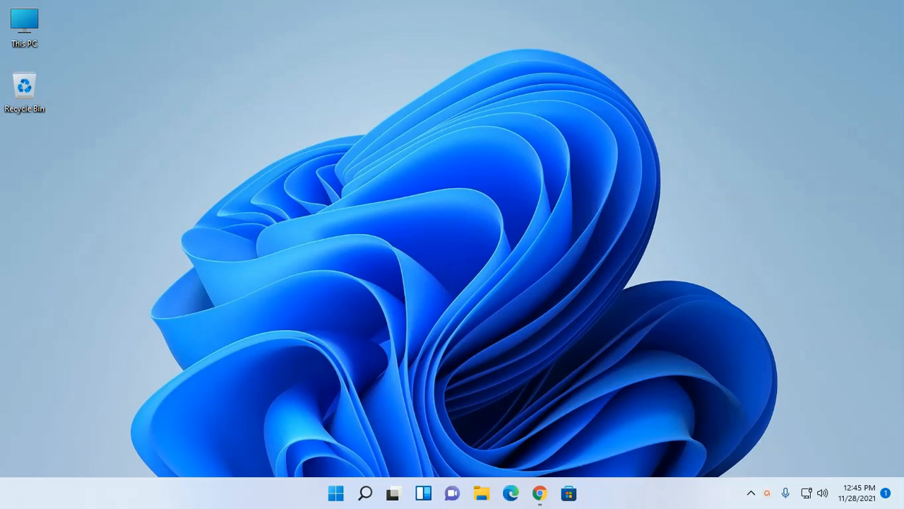
Launch Chrome, open the Mingw-w64 Downloads page and scroll to the Mingw-builds entry
click(539, 493)
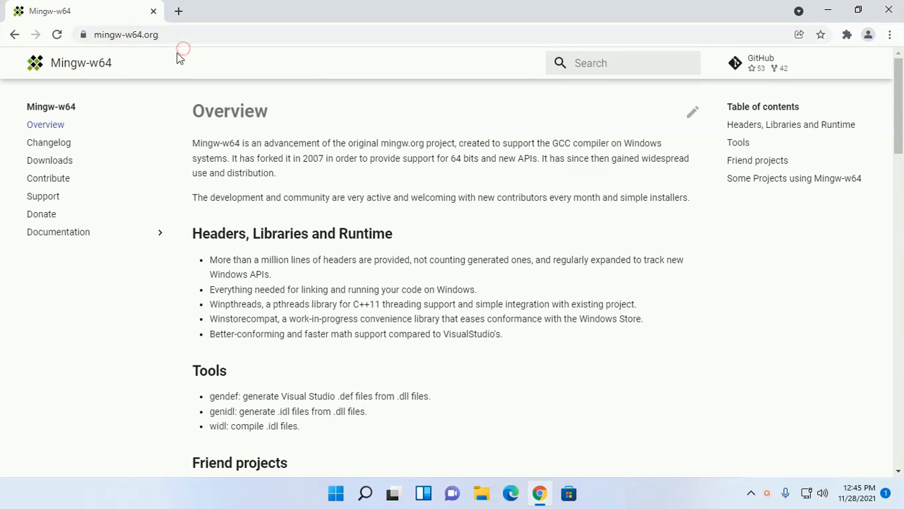
click(49, 160)
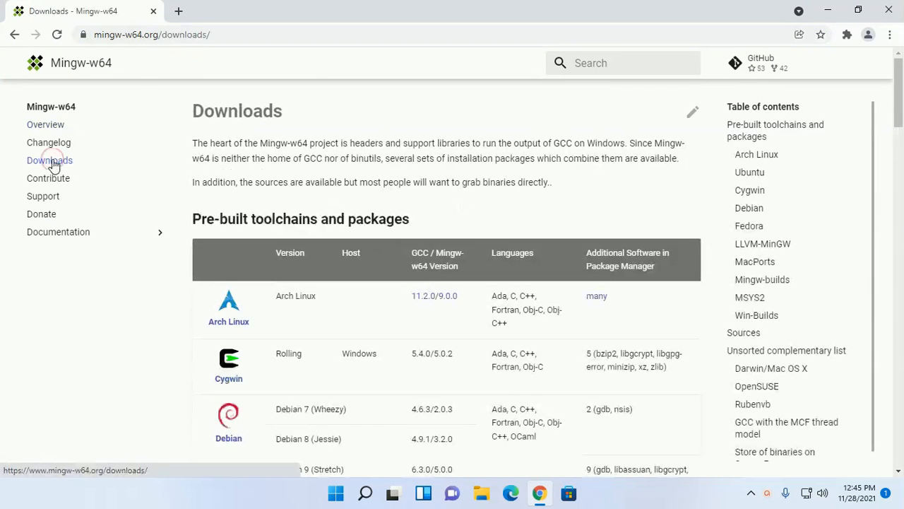
mouse_move(465, 207)
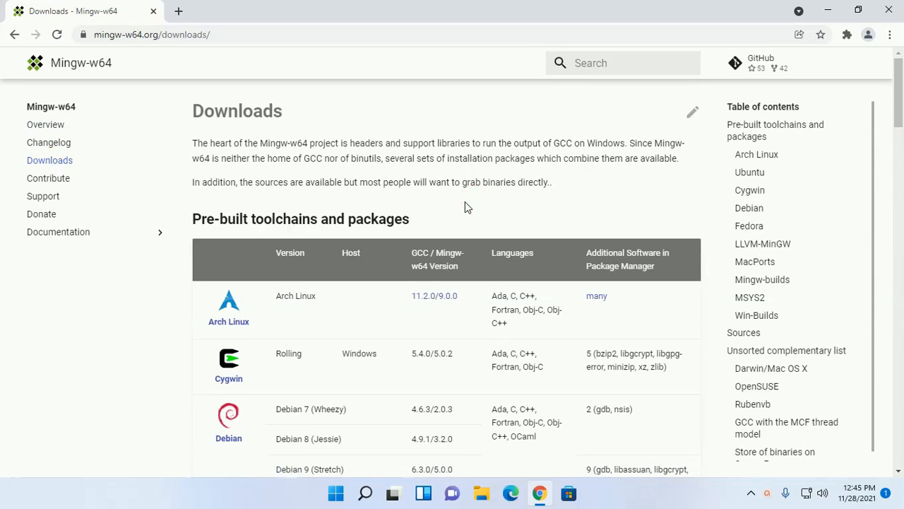
scroll(down, 3)
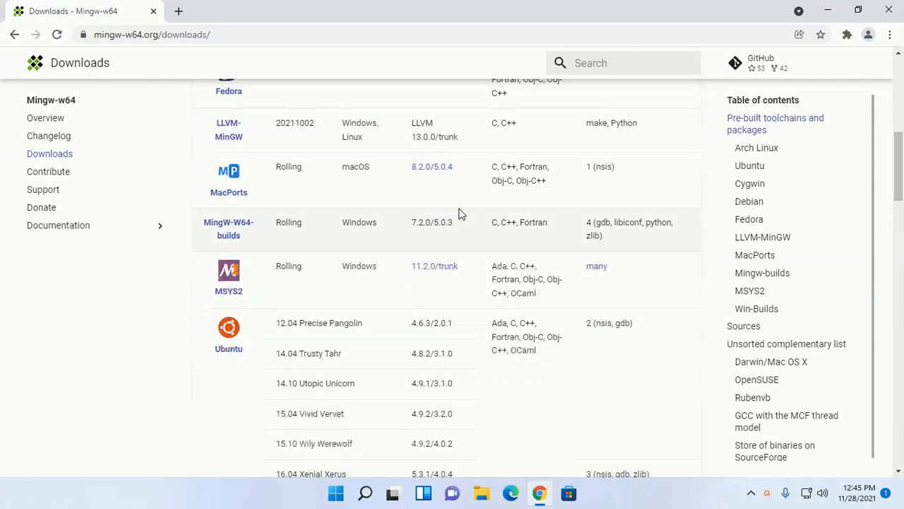
mouse_move(228, 228)
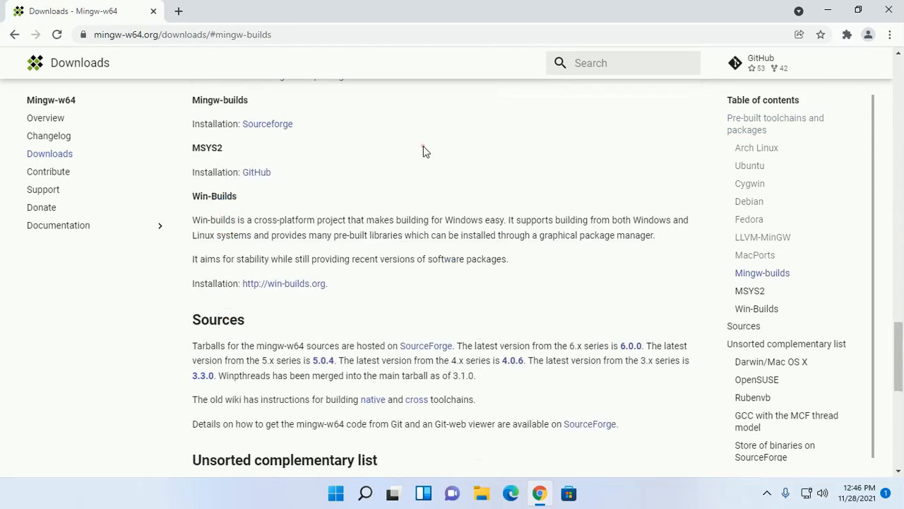
mouse_move(288, 141)
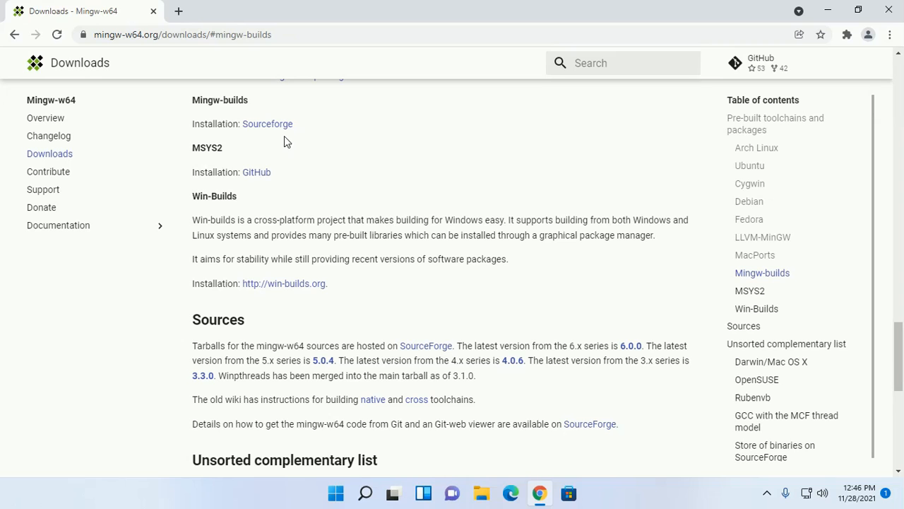
mouse_move(195, 97)
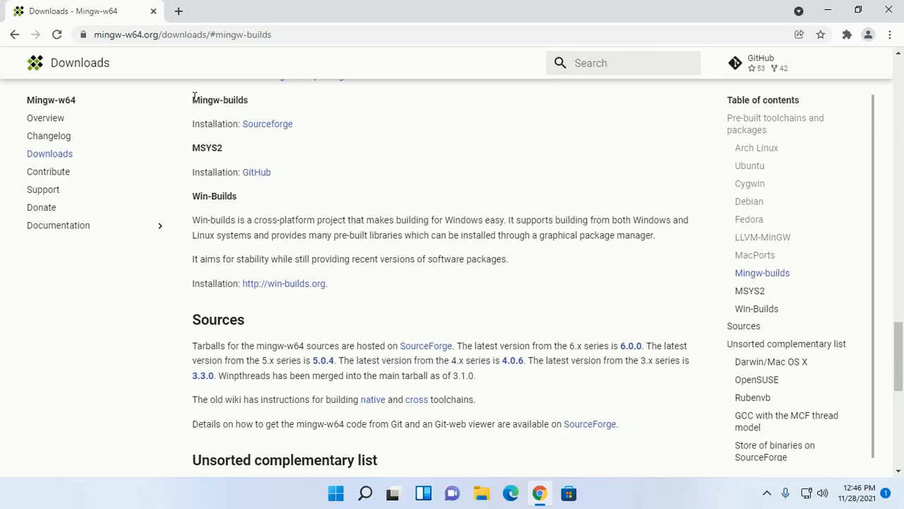
Download mingw-w64-install.exe from SourceForge into Downloads\Programs and open that folder
click(268, 124)
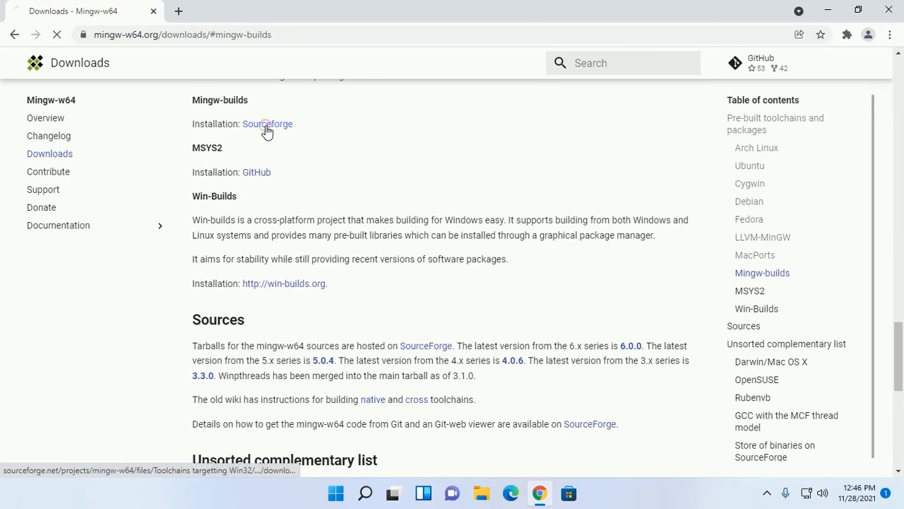
click(267, 123)
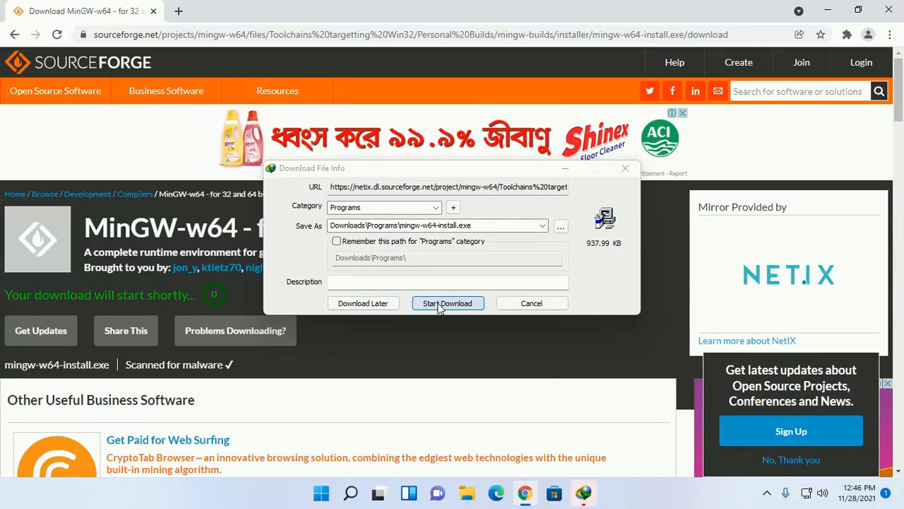
click(448, 303)
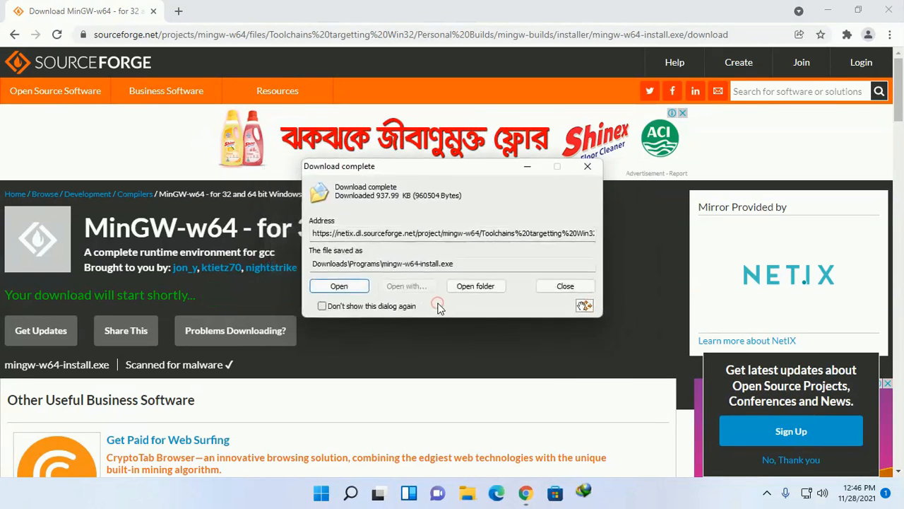
click(475, 285)
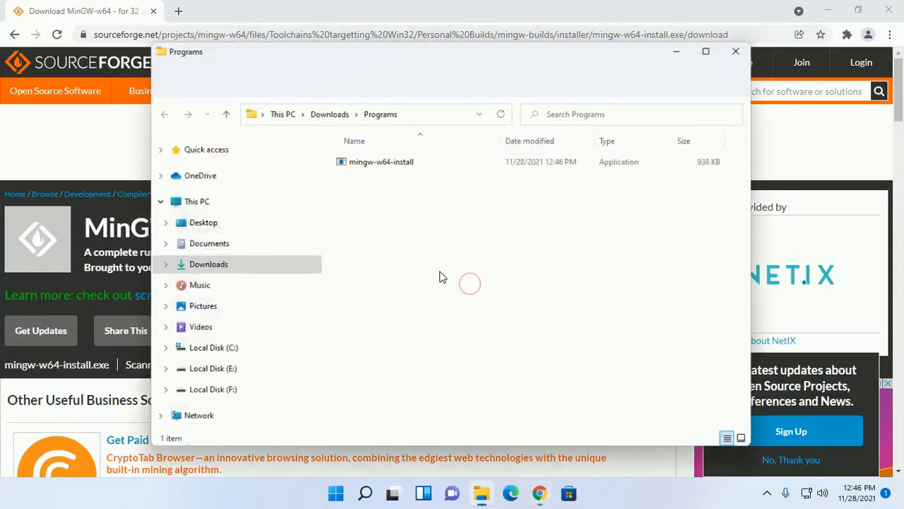
Run mingw-w64-install from the Programs folder to start the installer
right_click(381, 161)
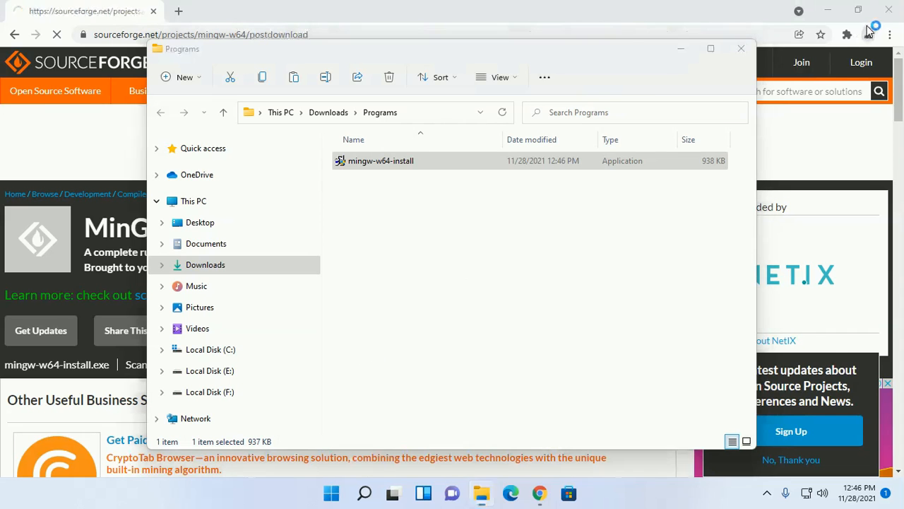
double_click(380, 161)
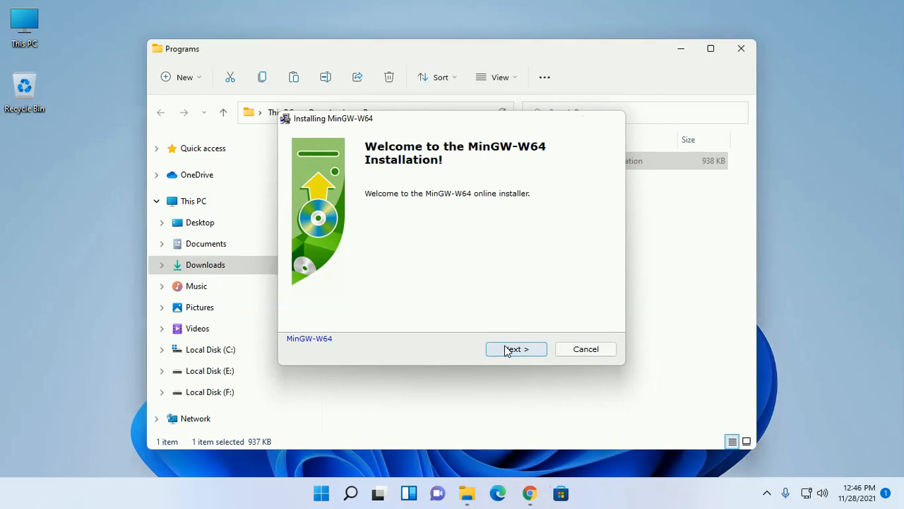
Pass the welcome page and set Architecture to x86_64, keeping 8.1.0, posix and seh
click(516, 348)
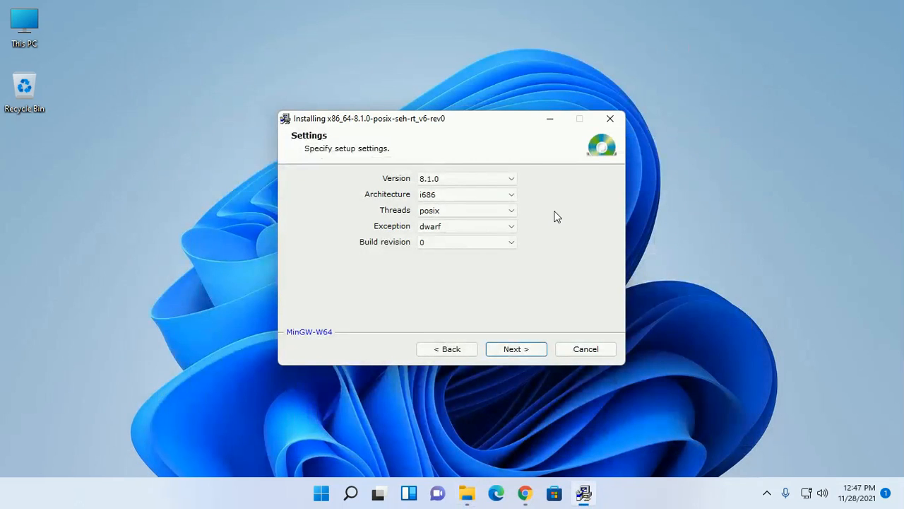
click(467, 194)
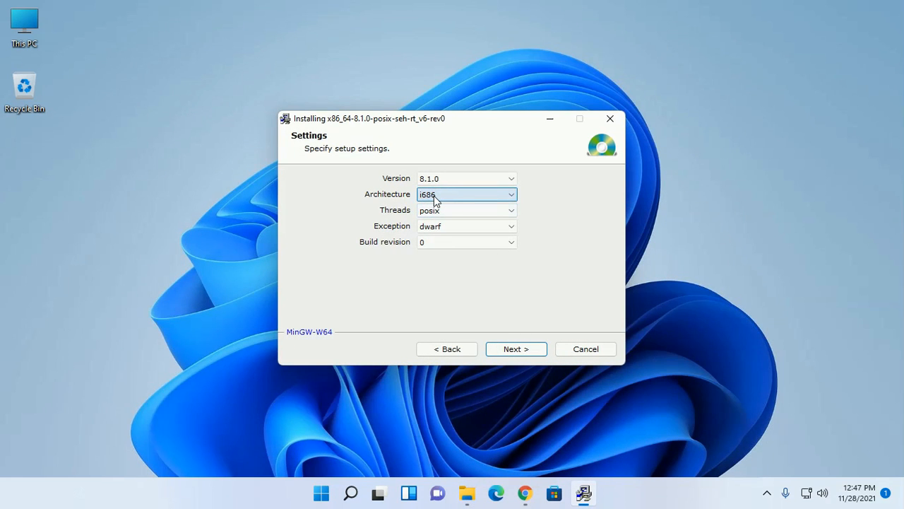
mouse_move(451, 198)
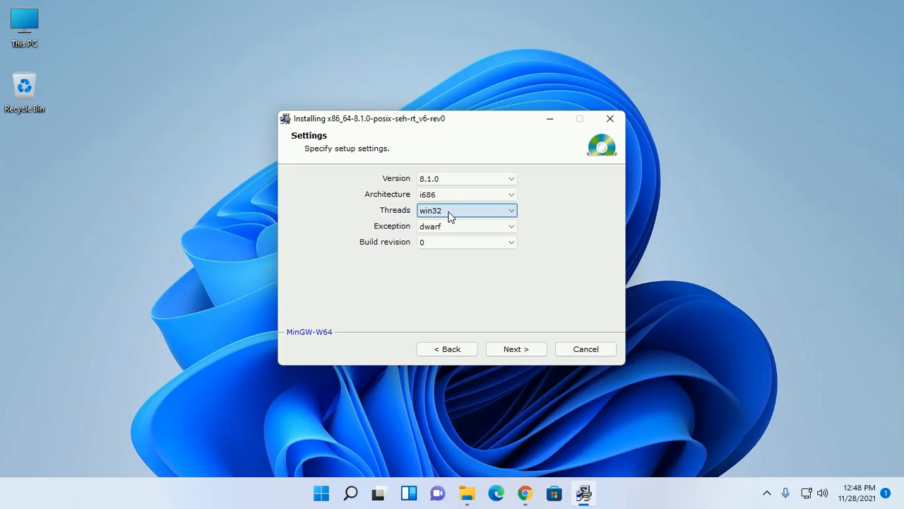
mouse_move(446, 208)
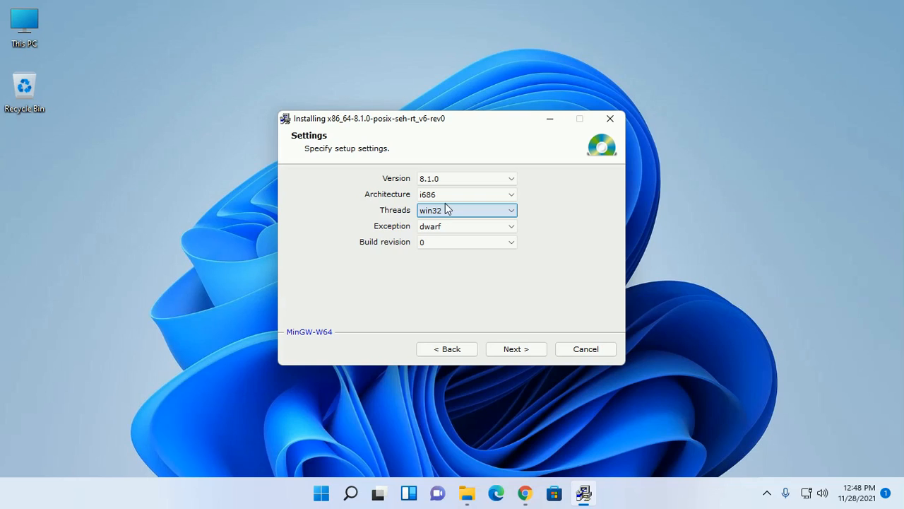
click(510, 194)
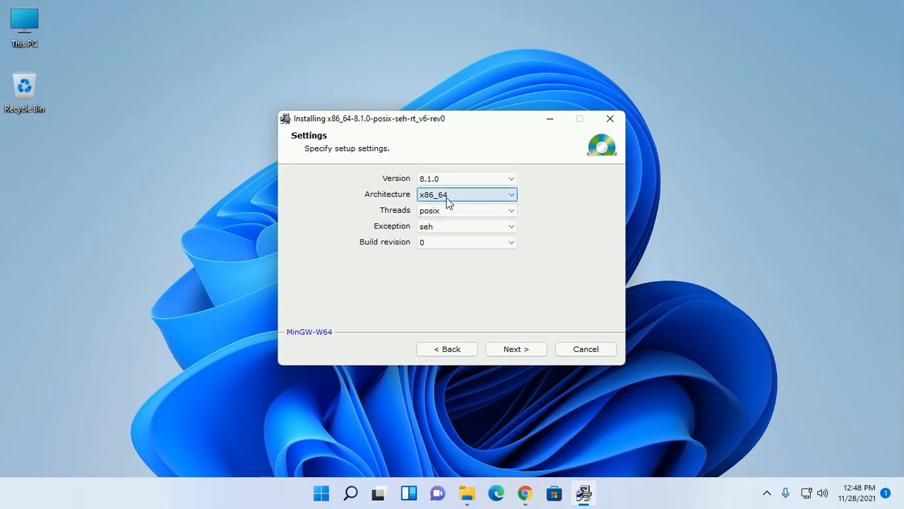
mouse_move(467, 201)
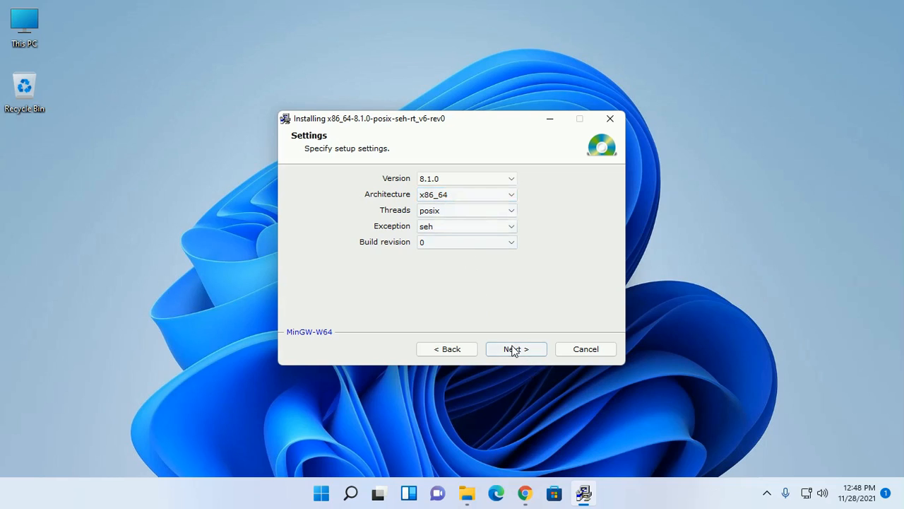
Inspect the destination path under C:\Program Files\mingw-w64 on the installation folder page
click(516, 348)
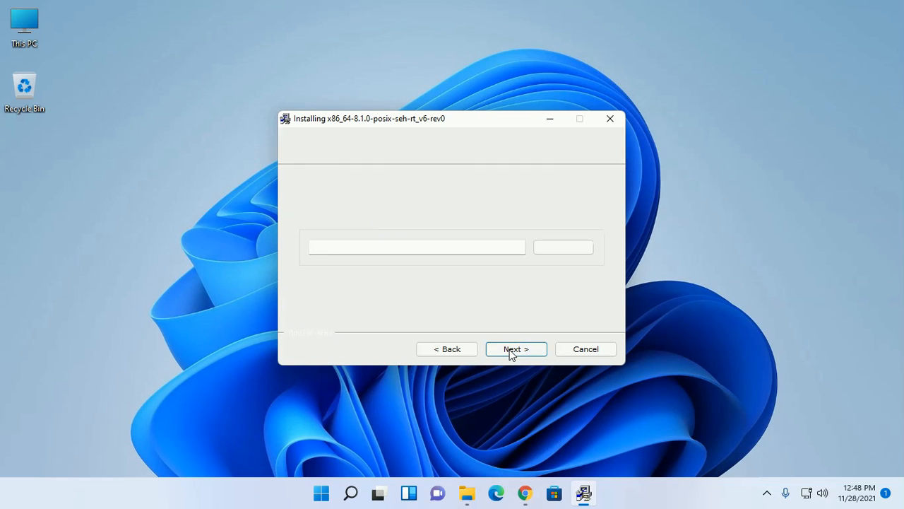
click(516, 349)
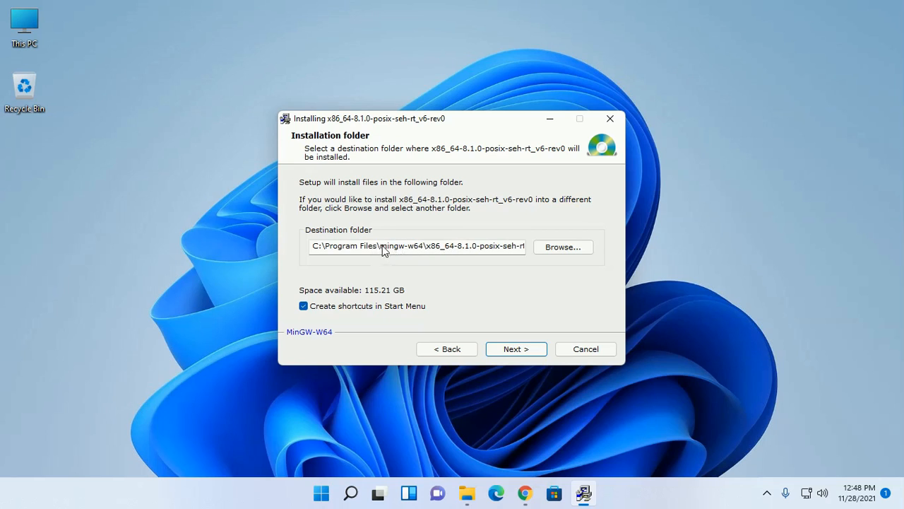
double_click(401, 246)
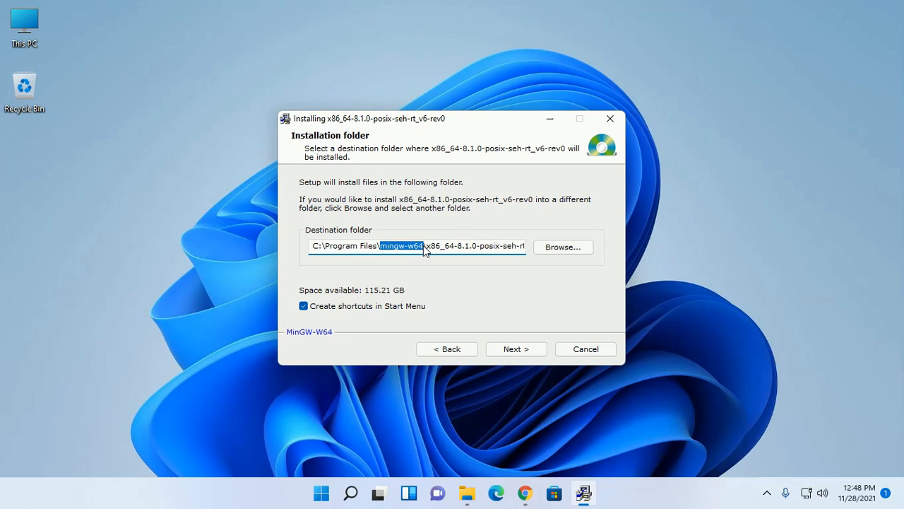
mouse_move(354, 239)
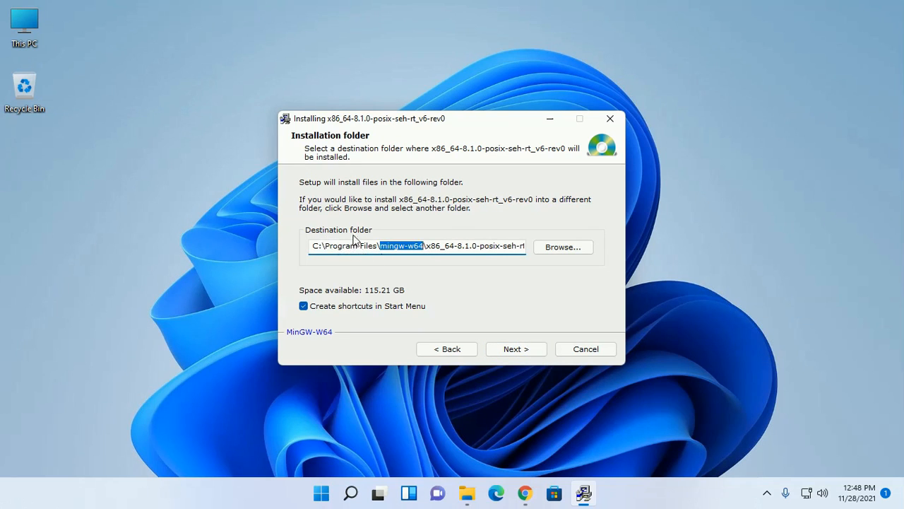
double_click(361, 246)
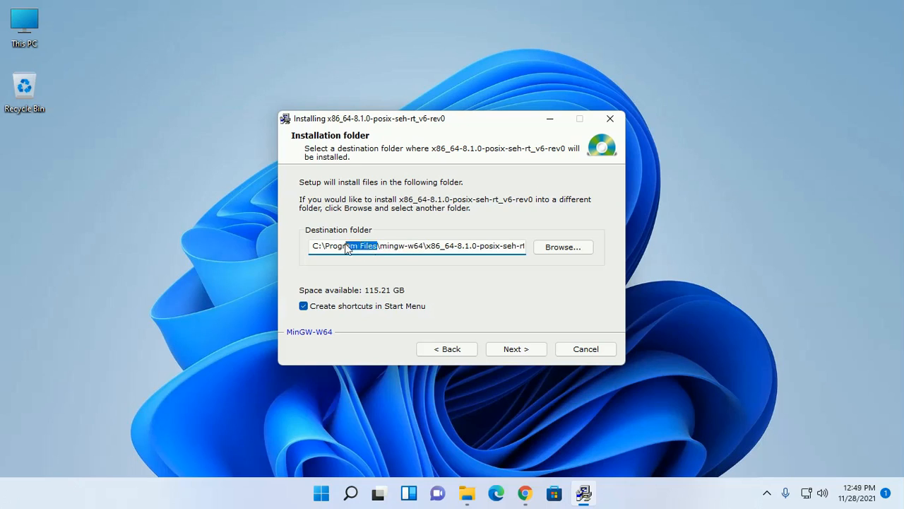
Go back to Settings, confirm x86_64 architecture, and return to the installation folder page
click(447, 349)
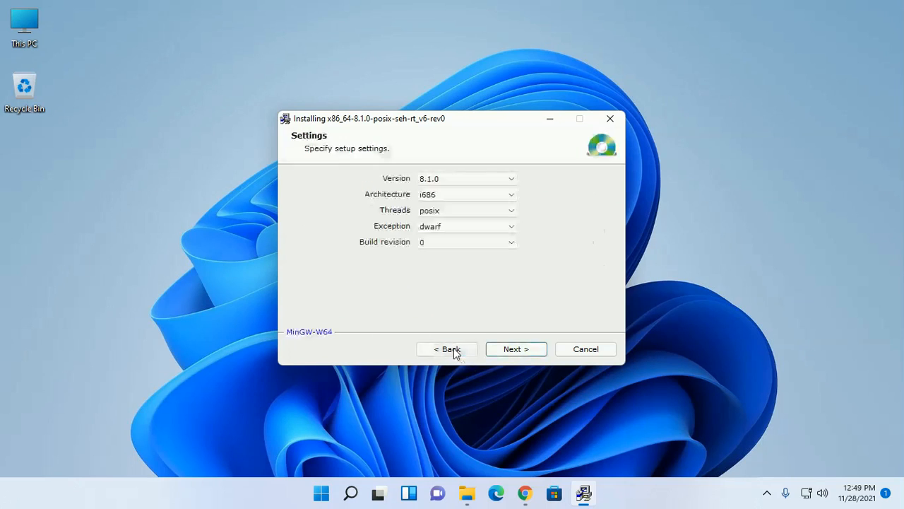
click(466, 193)
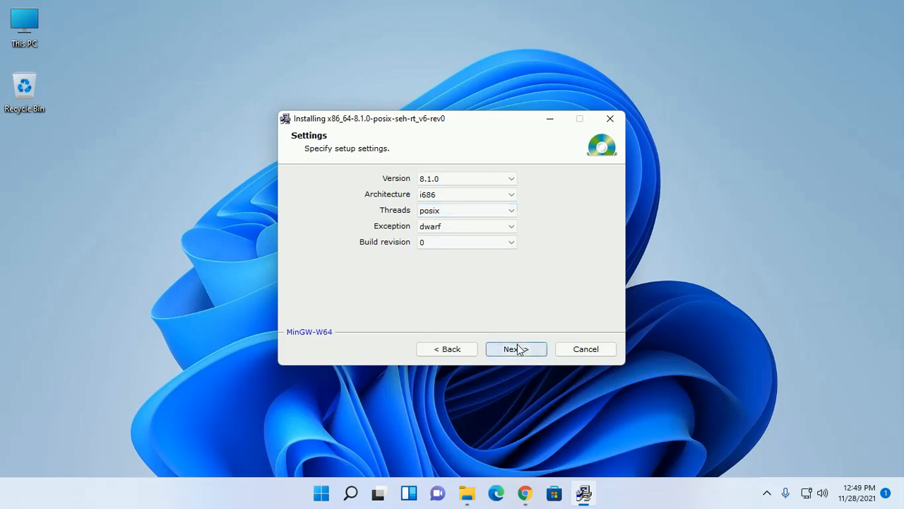
click(516, 349)
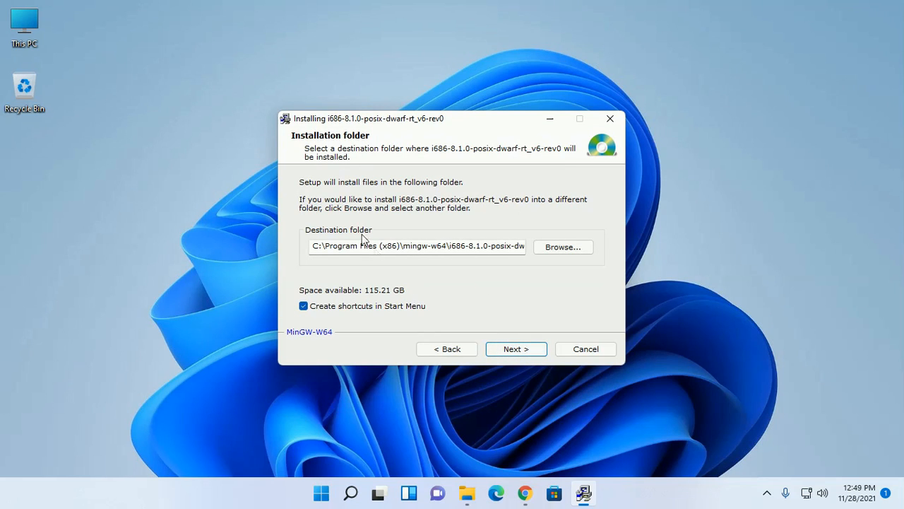
mouse_move(378, 250)
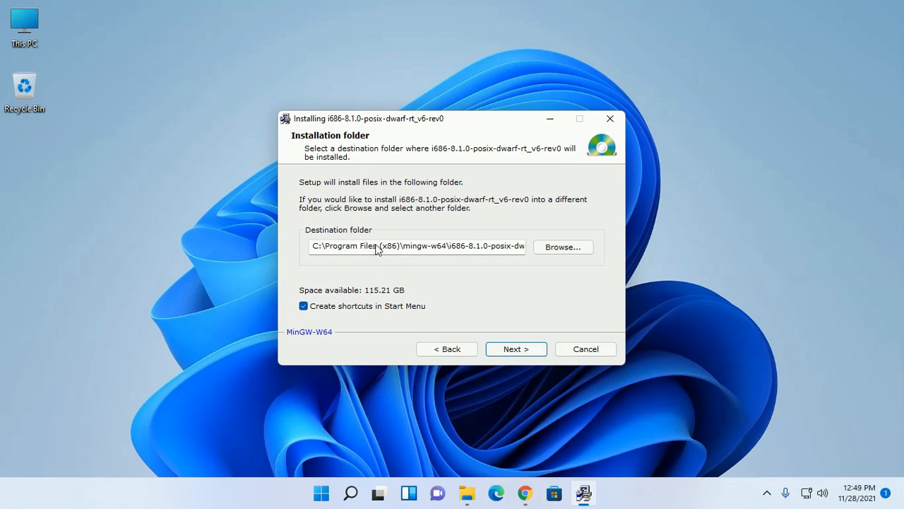
mouse_move(398, 251)
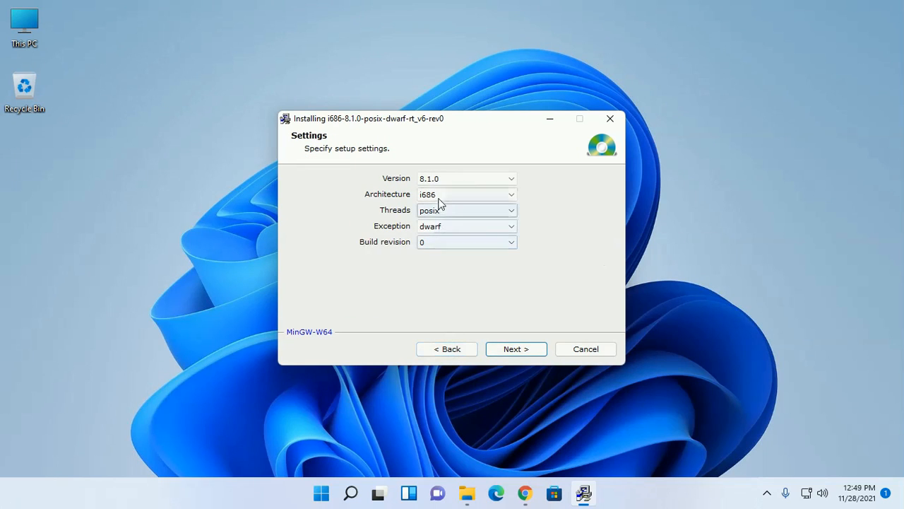
click(516, 348)
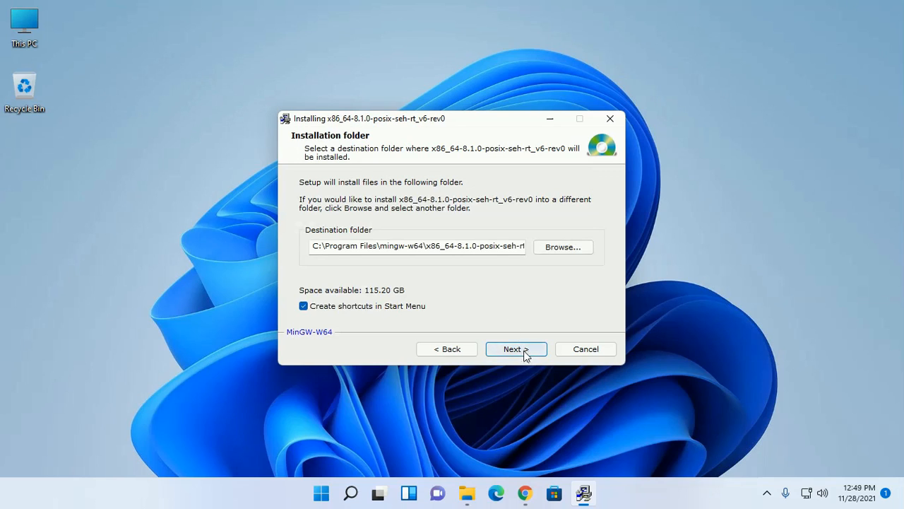
Install x86_64-8.1.0-posix-seh-rt_v6-rev0, then click through to Finish and close the installer
click(516, 348)
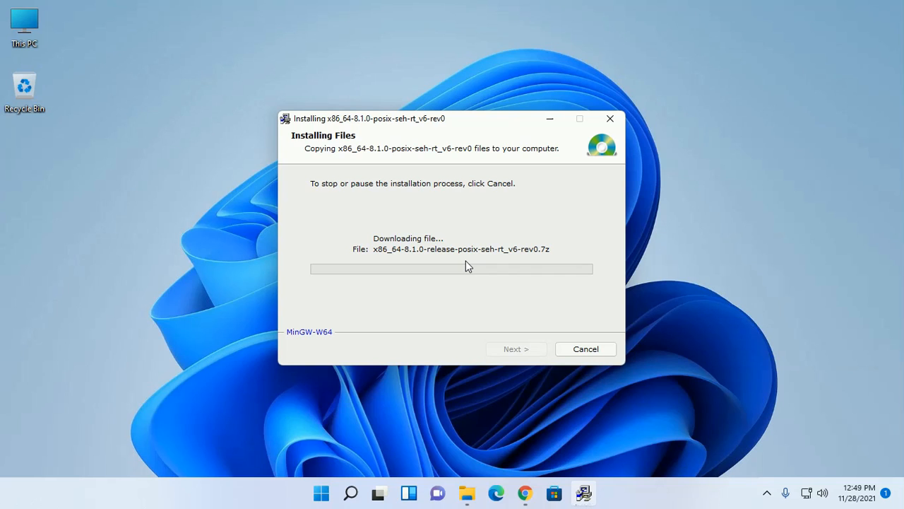
mouse_move(450, 300)
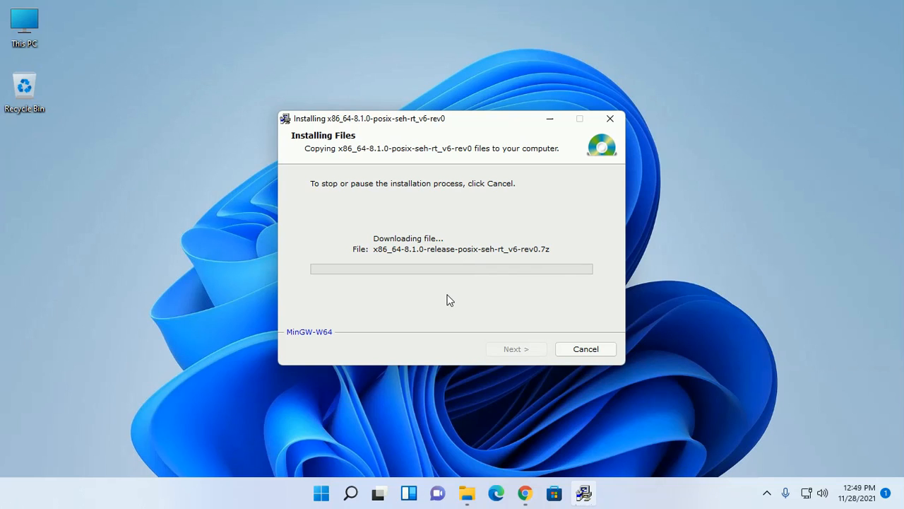
mouse_move(453, 289)
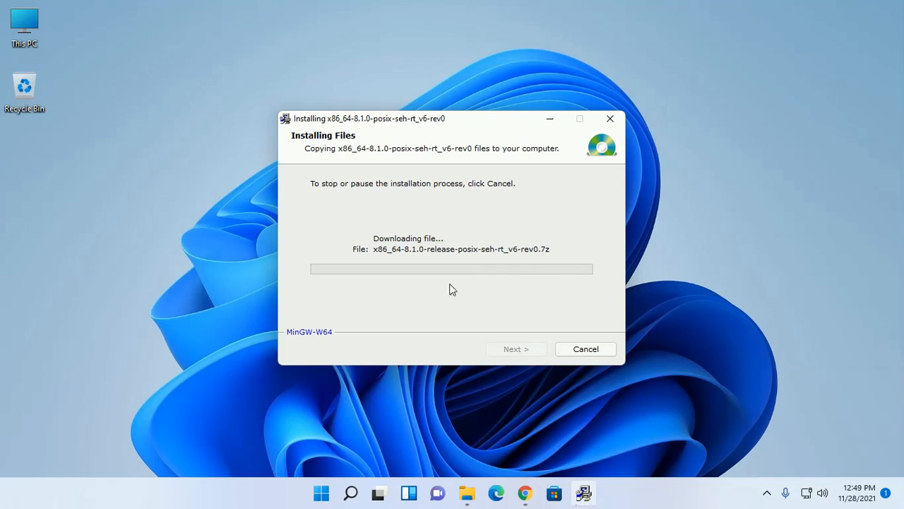
mouse_move(463, 121)
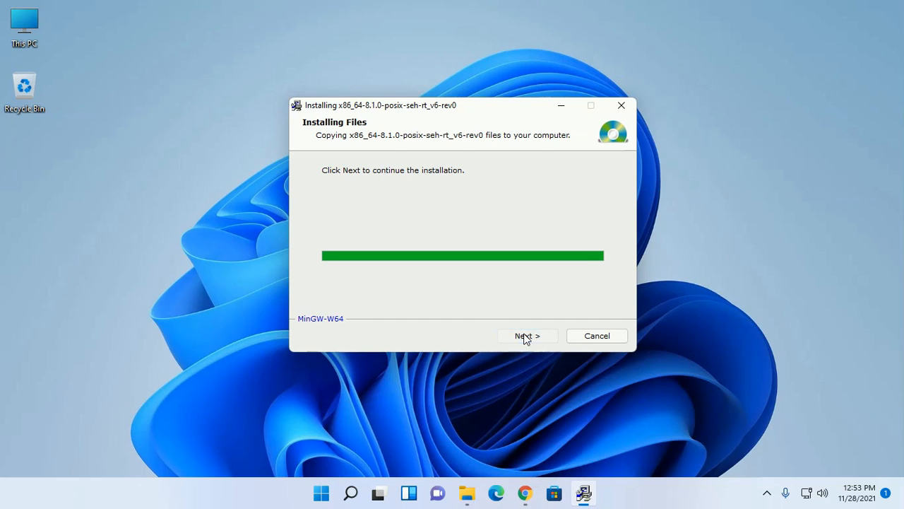
click(527, 336)
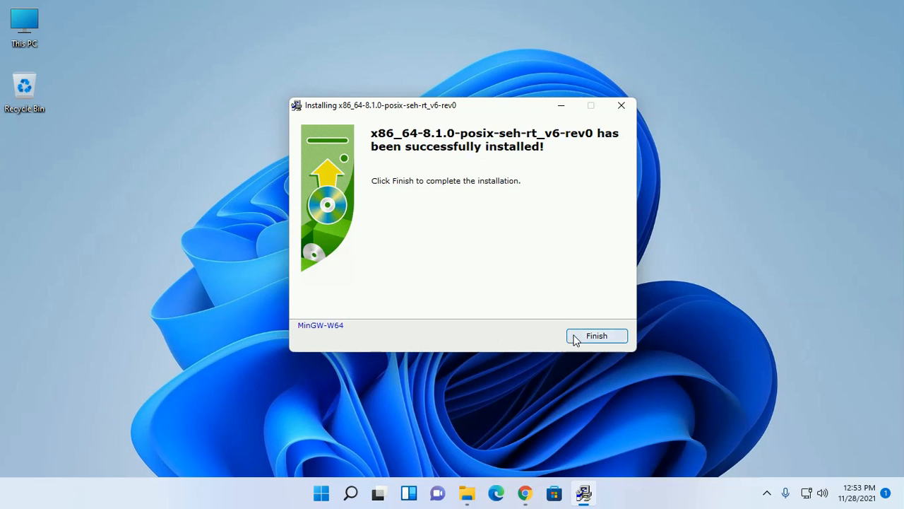
click(596, 335)
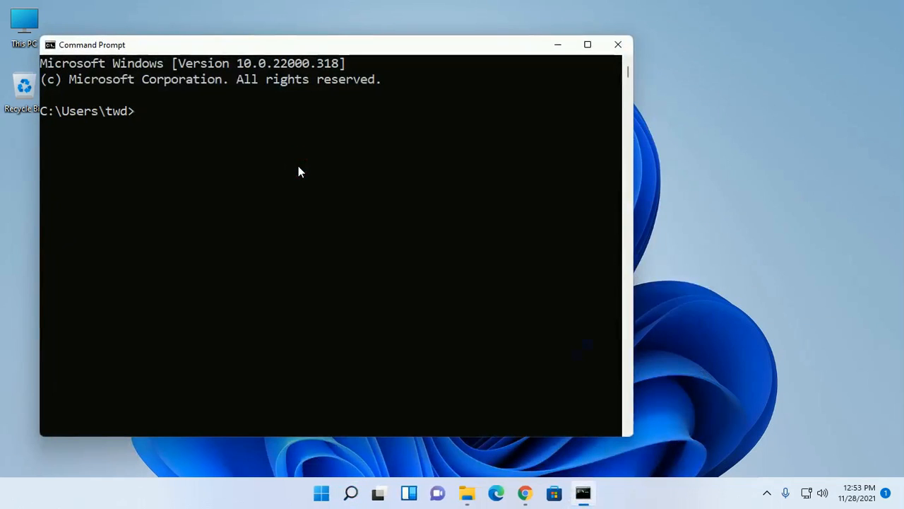
Run gcc --version, which reports that 'gcc' is not recognized
text(gcc -)
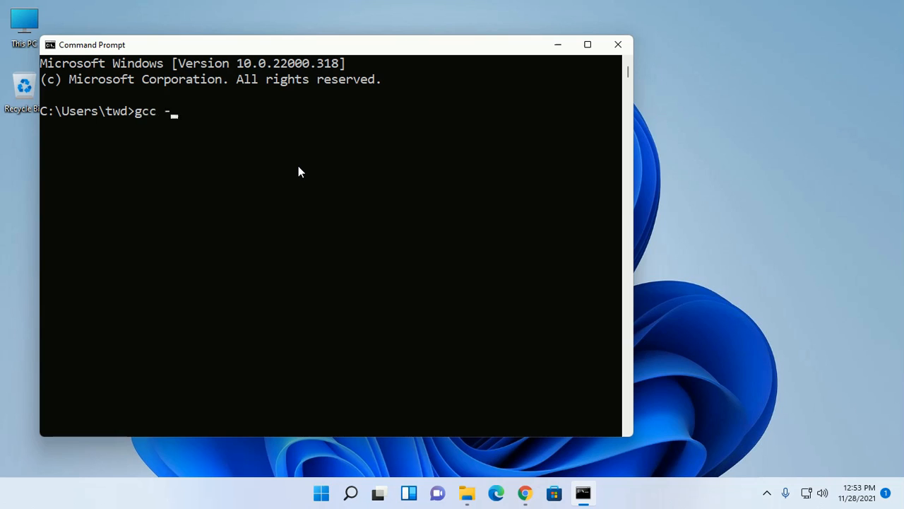
text(-vers)
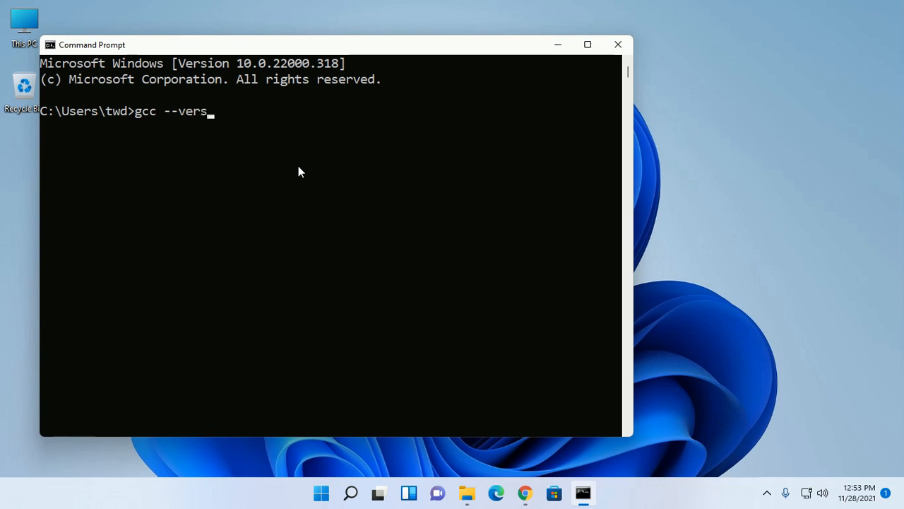
key(Return)
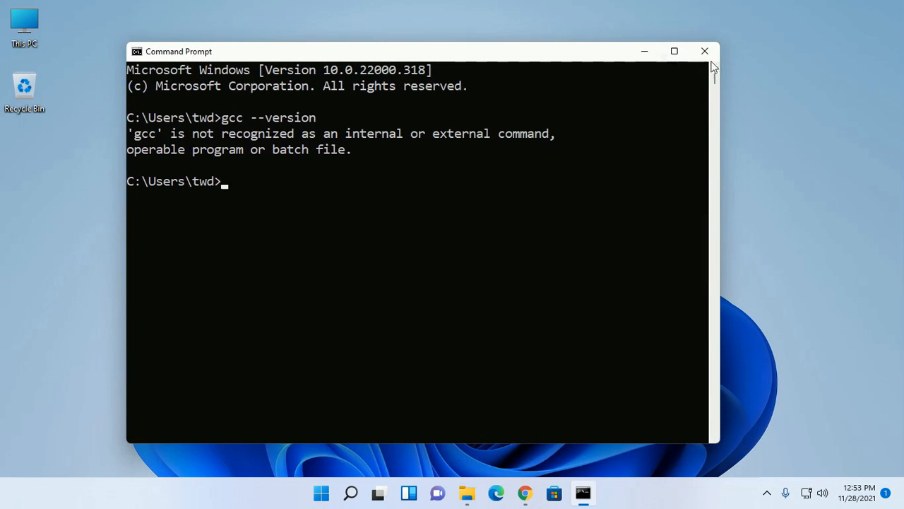
mouse_move(705, 51)
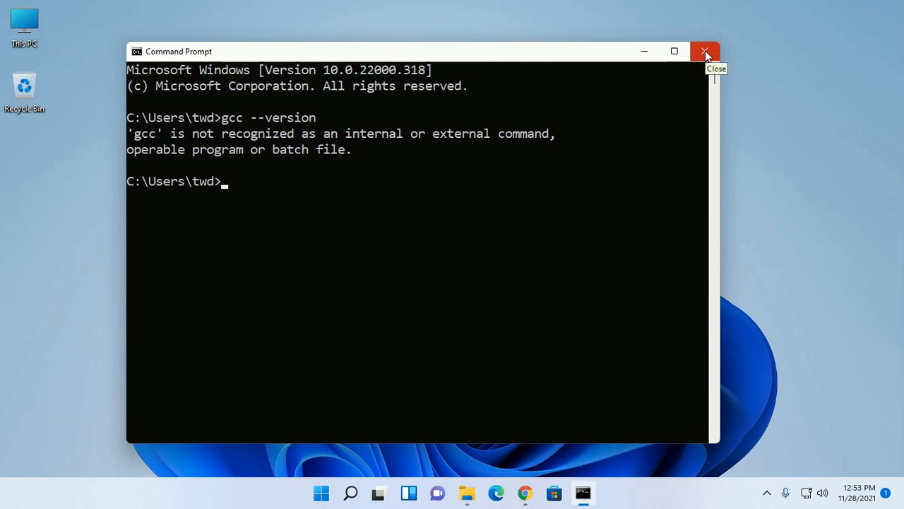
Close Command Prompt and reach Advanced system settings through This PC's About page
click(705, 52)
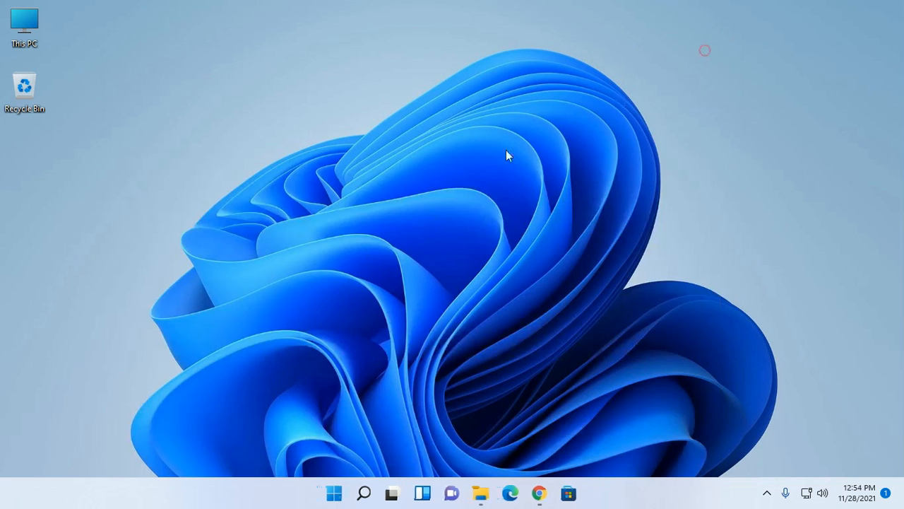
mouse_move(477, 166)
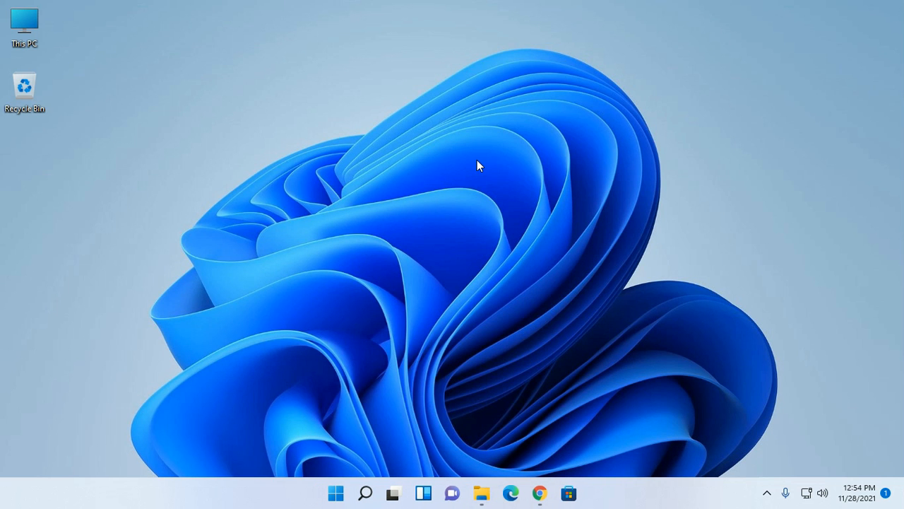
mouse_move(139, 124)
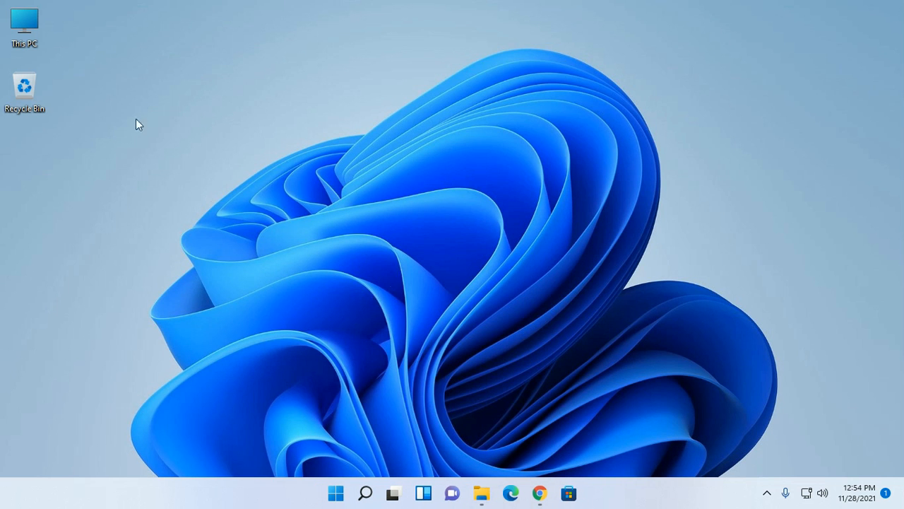
right_click(24, 25)
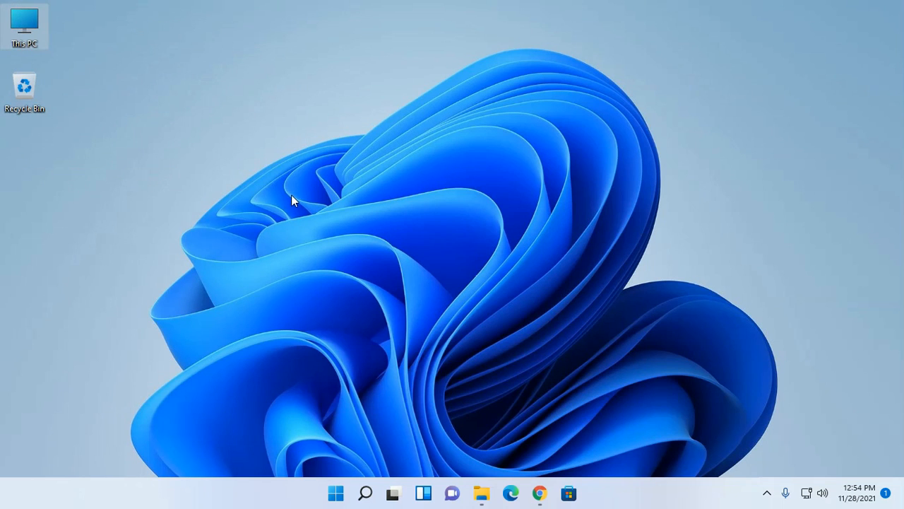
click(583, 492)
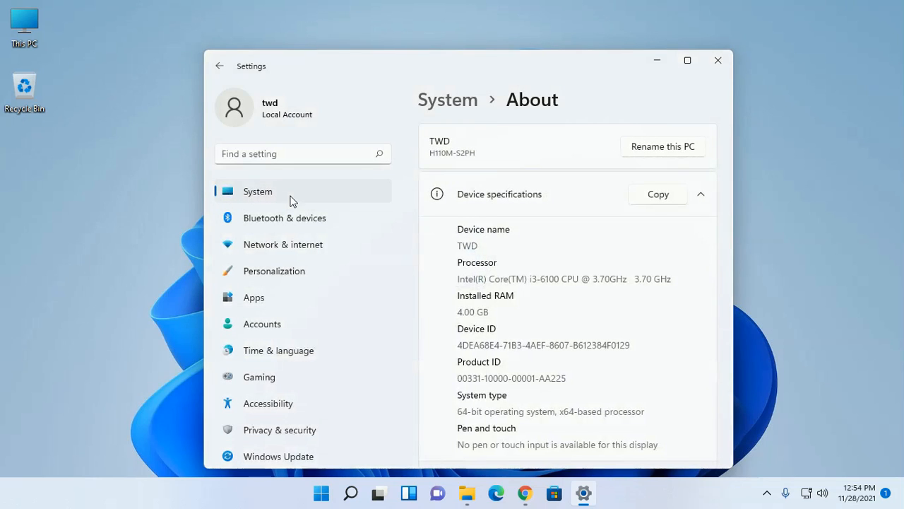
mouse_move(731, 168)
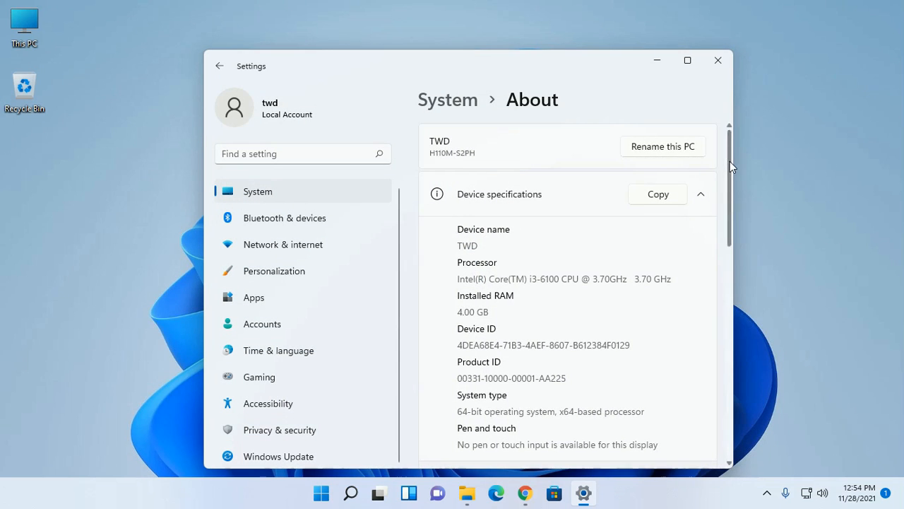
scroll(down, 3)
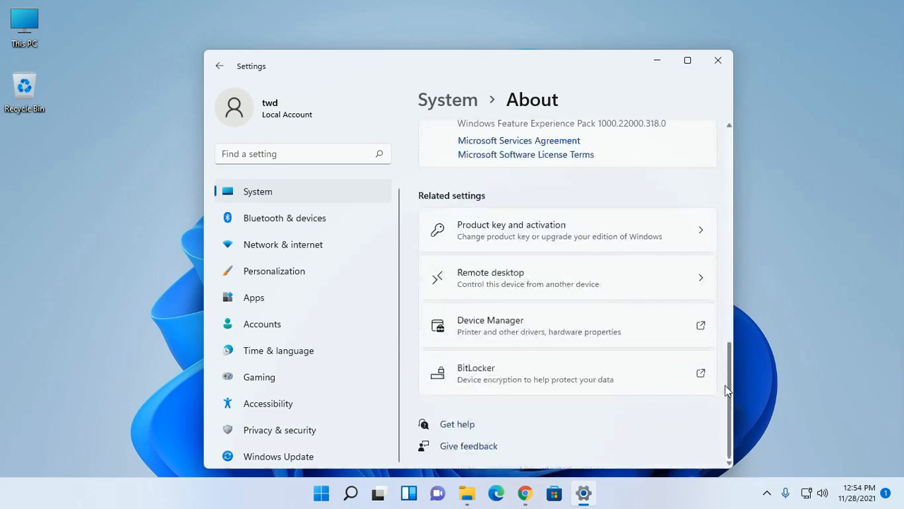
scroll(up, 3)
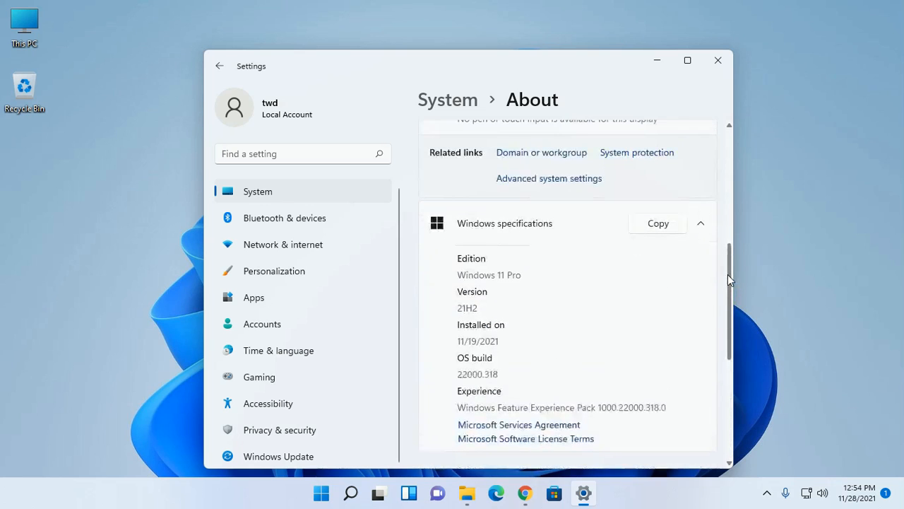
scroll(up, 3)
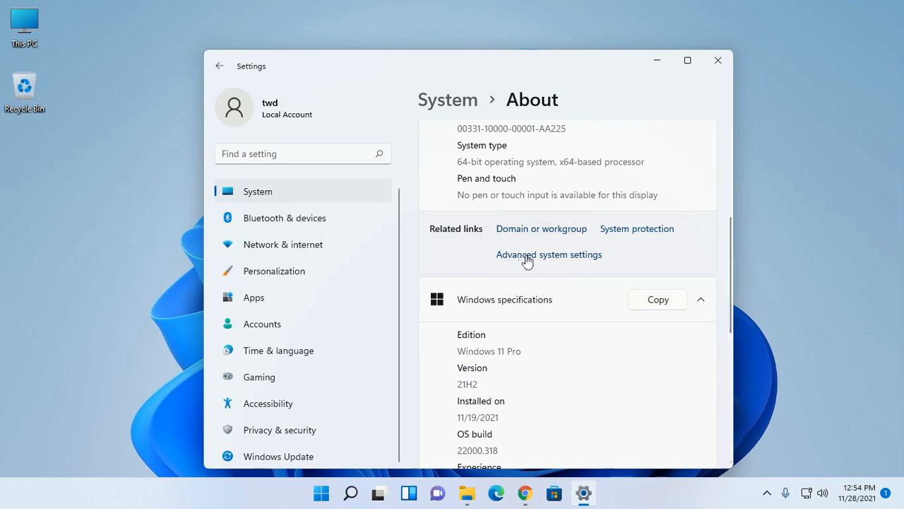
click(549, 254)
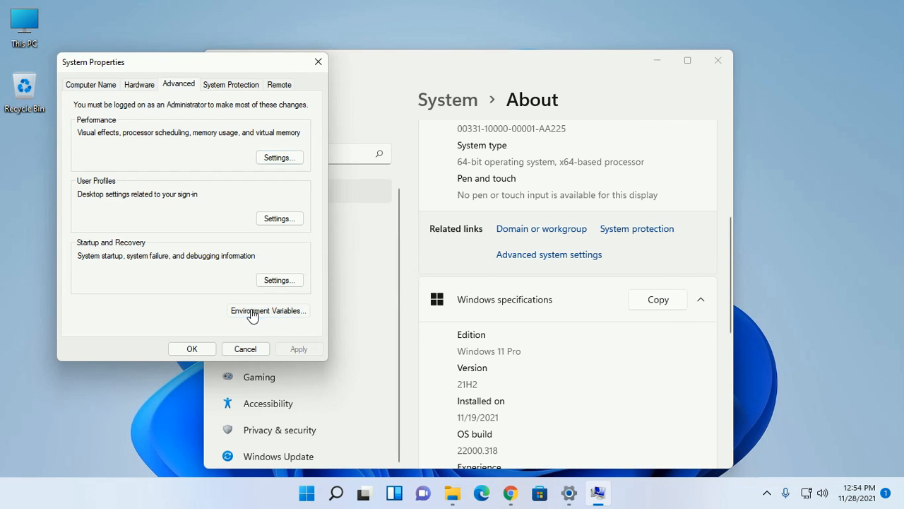
Open Environment Variables and edit the system Path variable
click(268, 310)
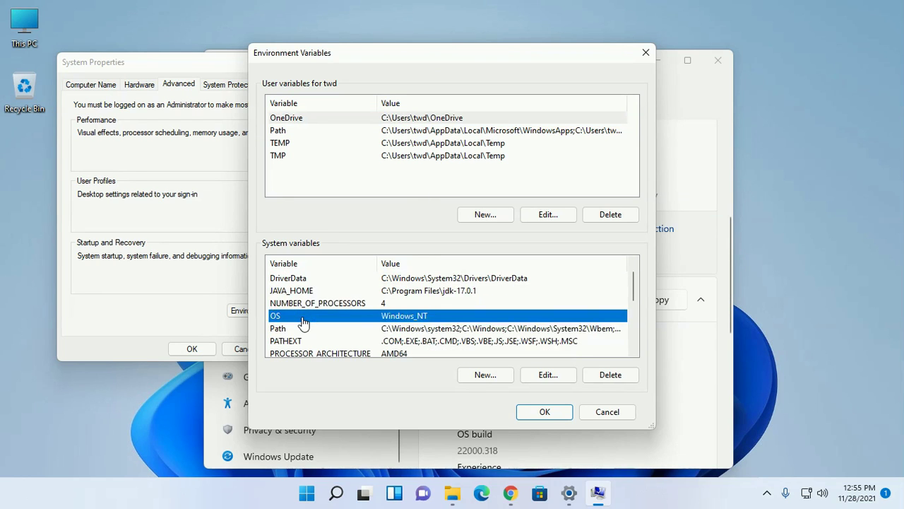
mouse_move(391, 343)
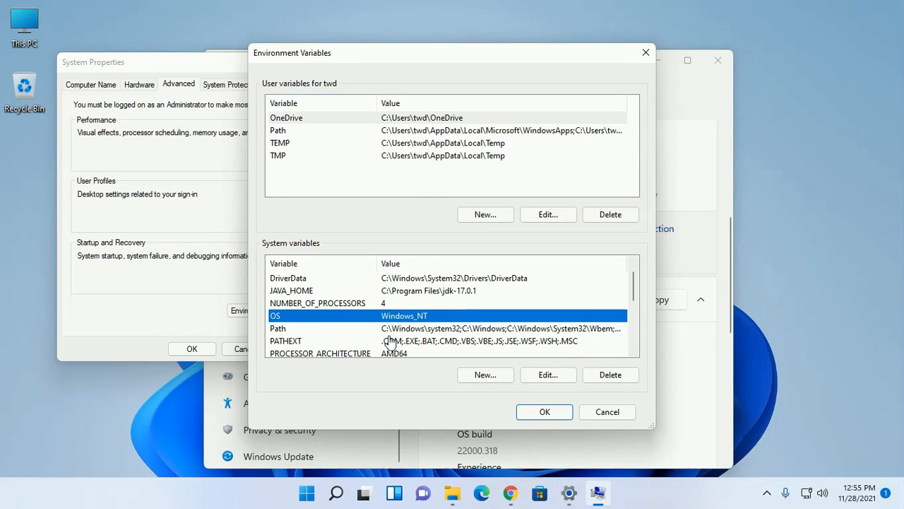
click(548, 374)
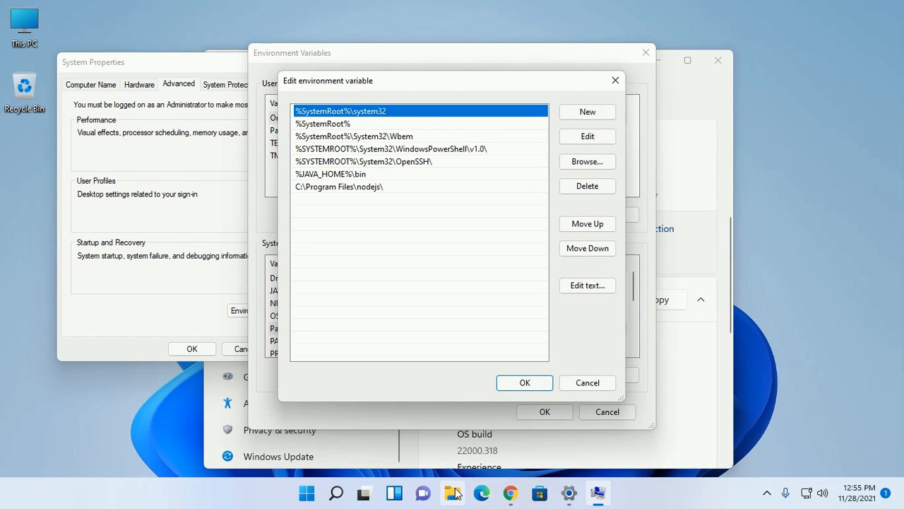
Browse C:\Program Files\mingw-w64 down to mingw64\bin and select its full path in the address bar
click(452, 493)
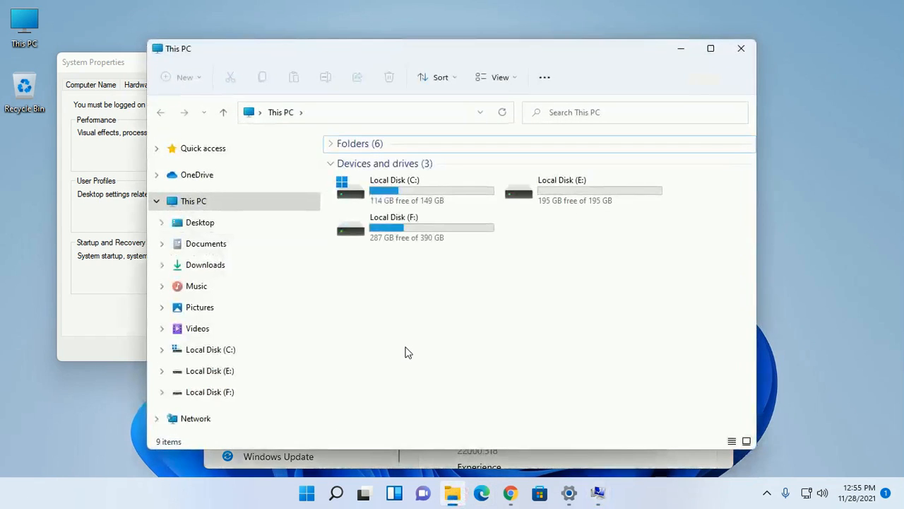
double_click(395, 187)
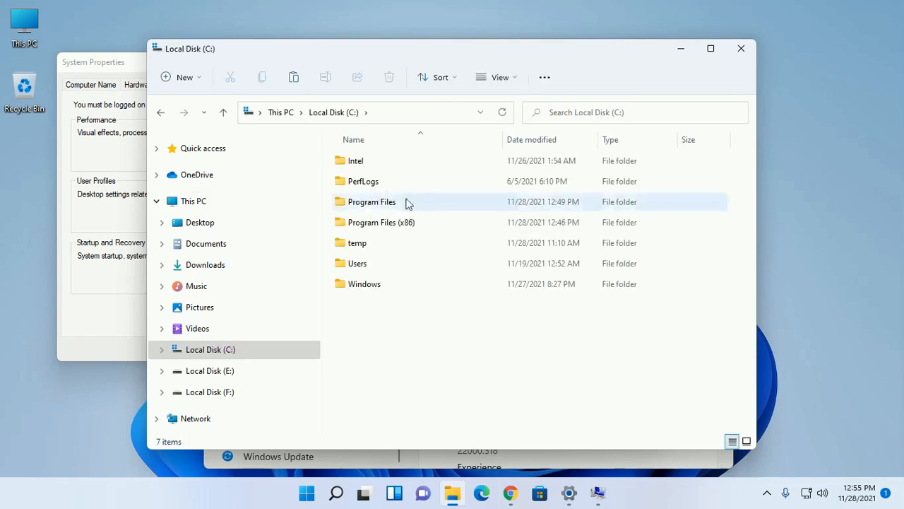
double_click(371, 201)
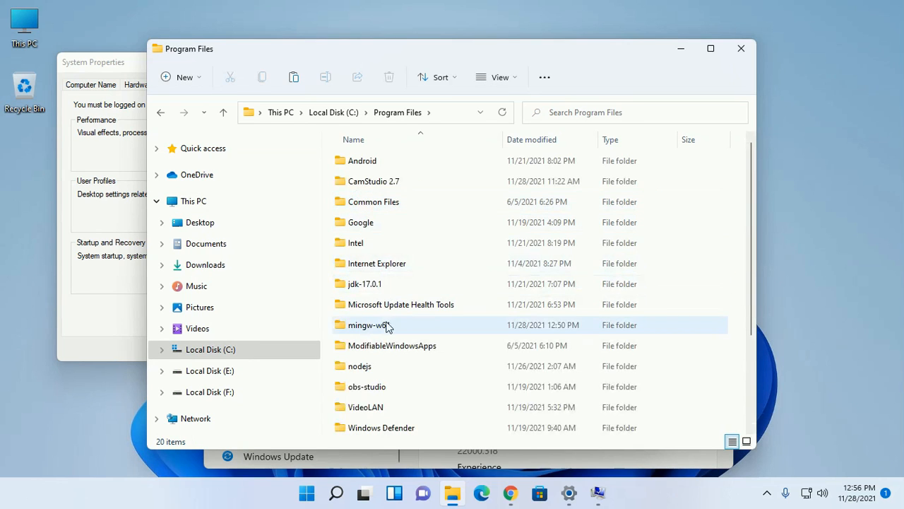
click(369, 325)
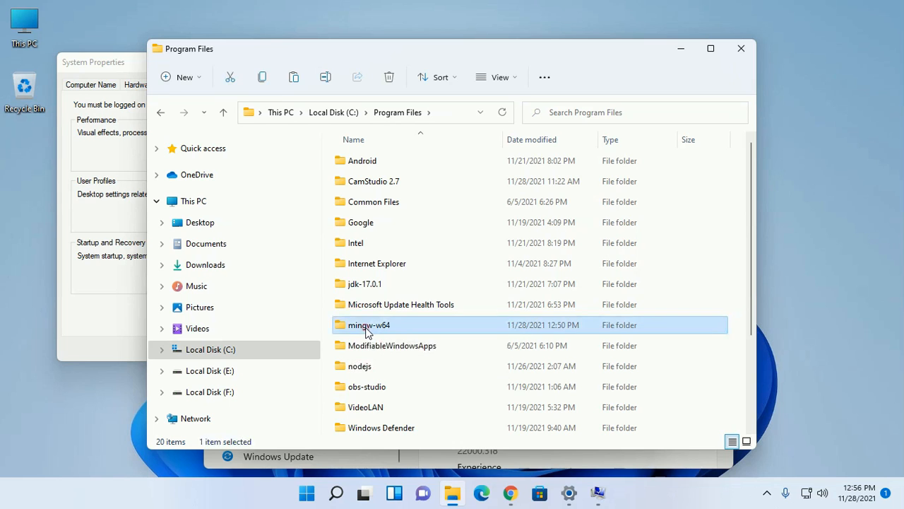
double_click(368, 324)
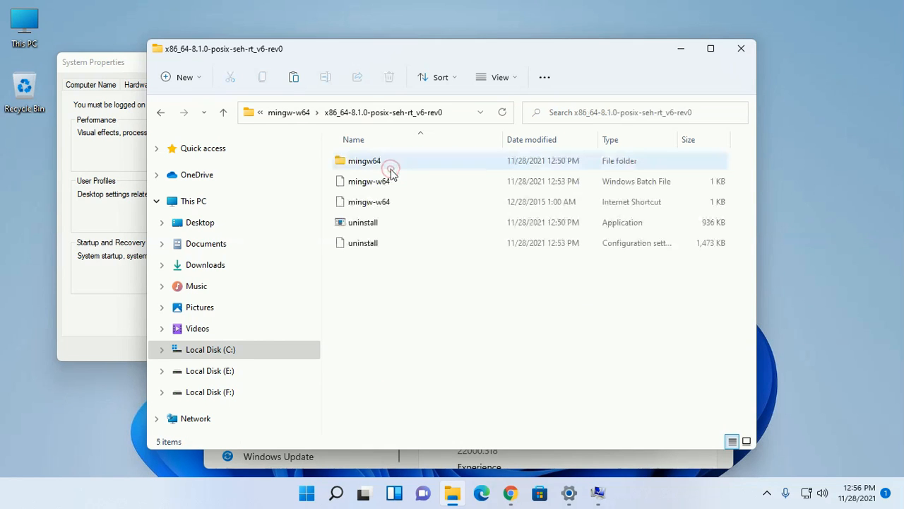
click(364, 161)
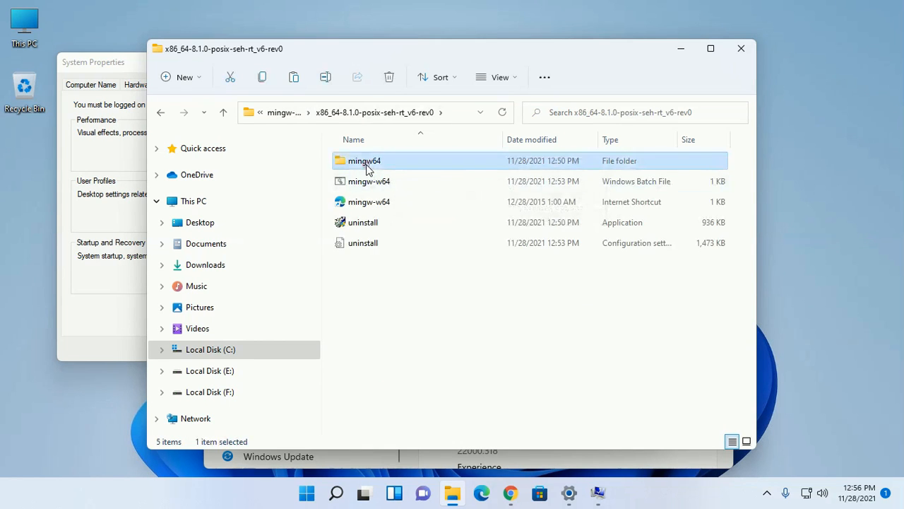
double_click(364, 161)
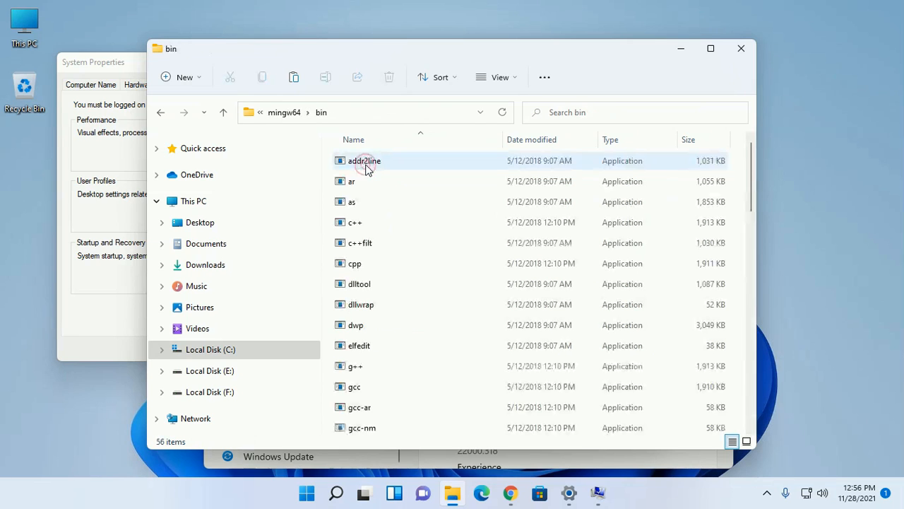
click(368, 112)
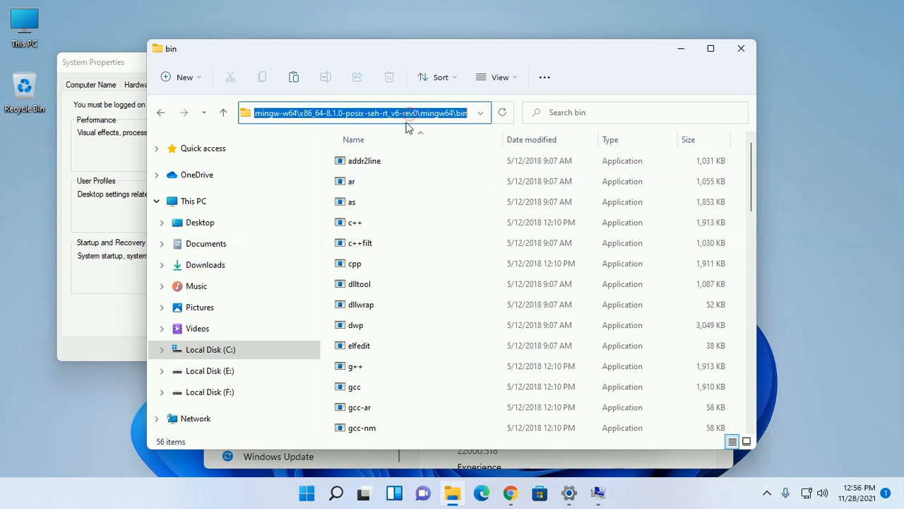
mouse_move(395, 127)
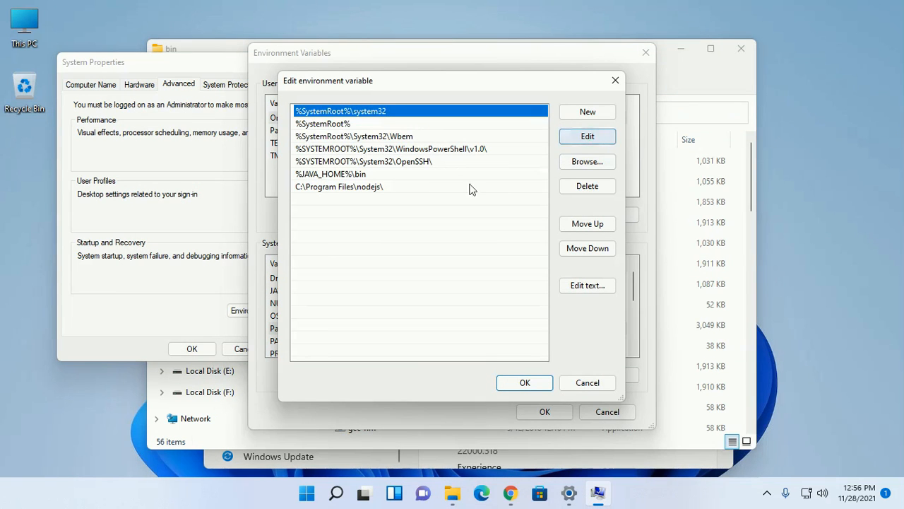
Add the mingw64\bin folder as a new Path entry and confirm all three dialogs
click(587, 112)
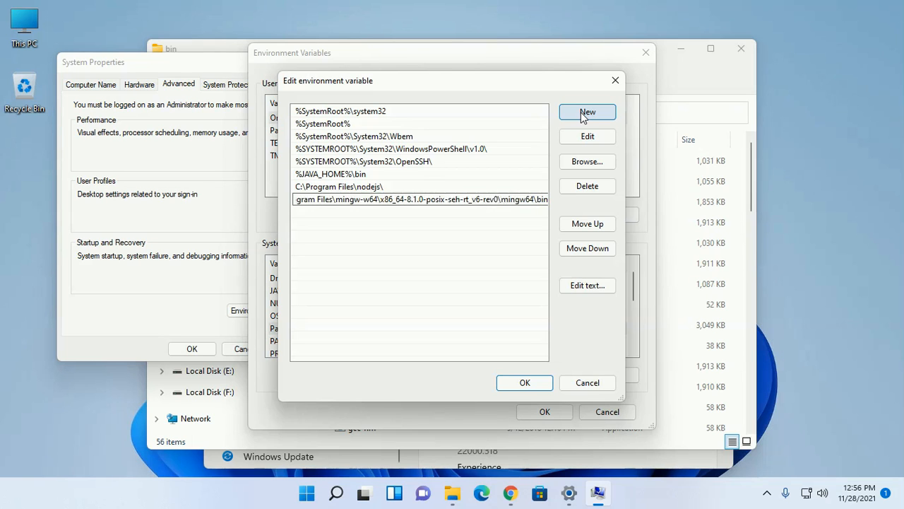
mouse_move(525, 382)
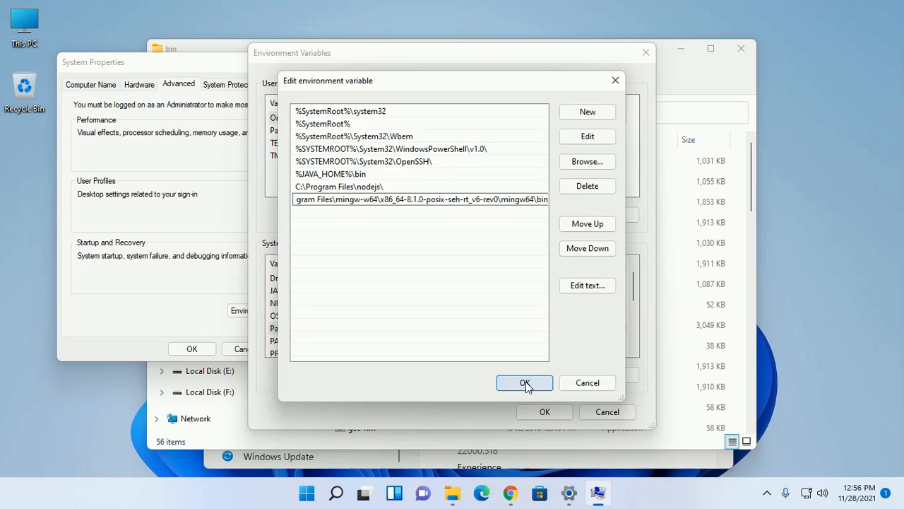
click(524, 382)
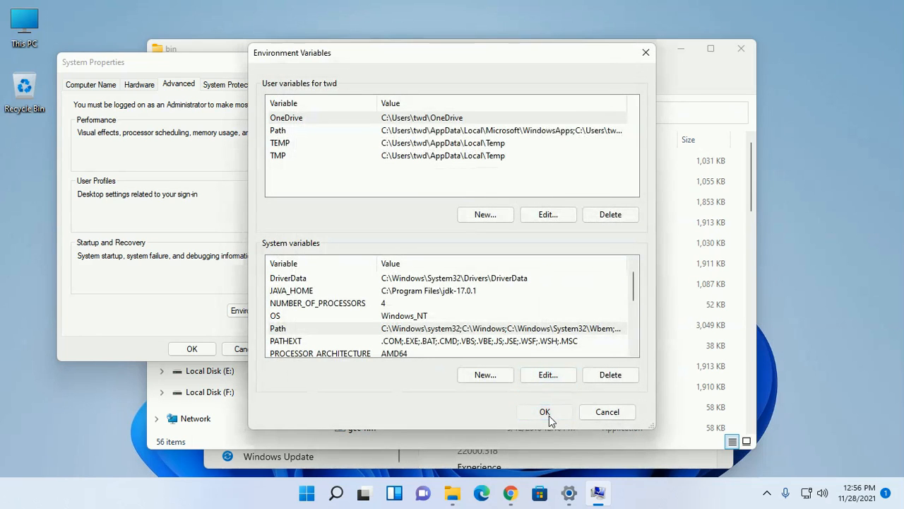
click(545, 412)
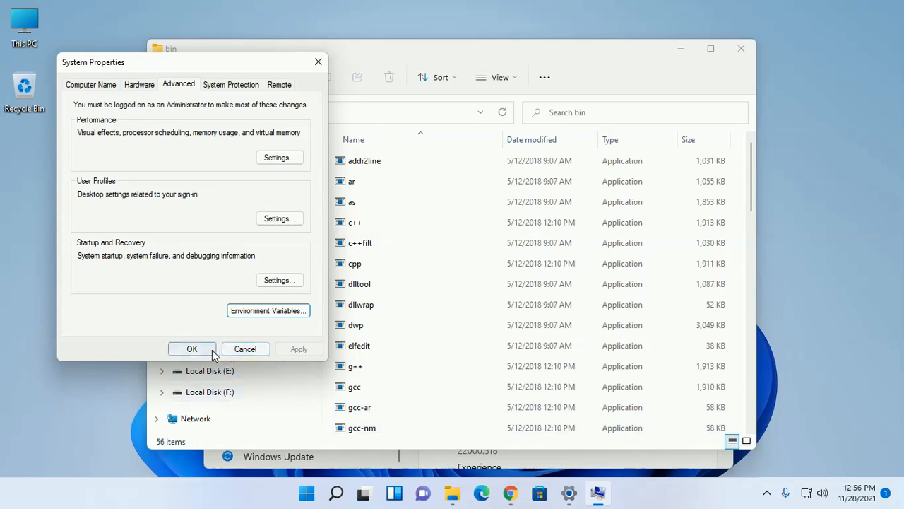
click(191, 348)
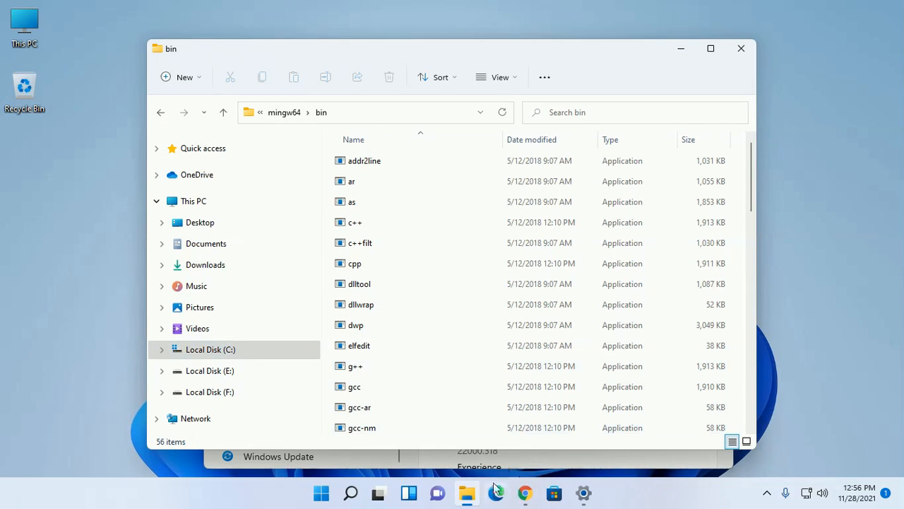
Open Command Prompt via cmd and run gcc --version and g++ --version, both showing 8.1.0
click(320, 493)
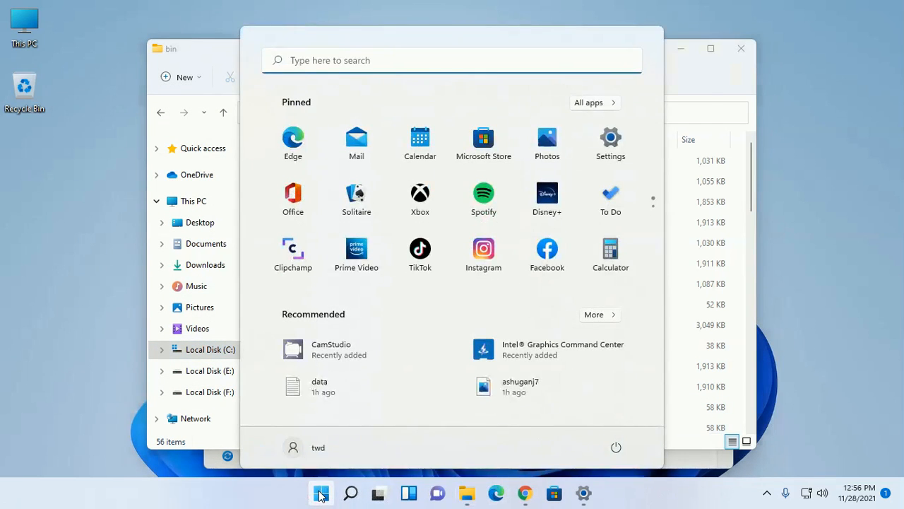
text(cmd)
text(g)
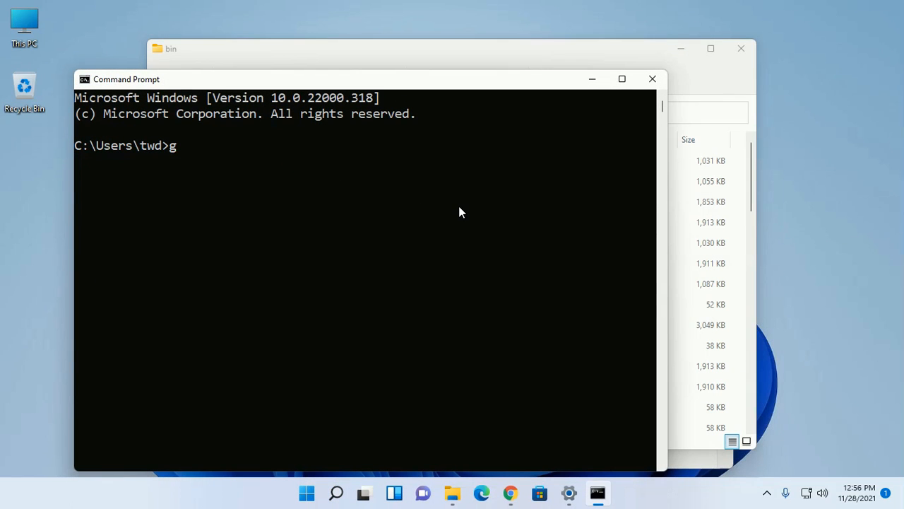
text(cc --)
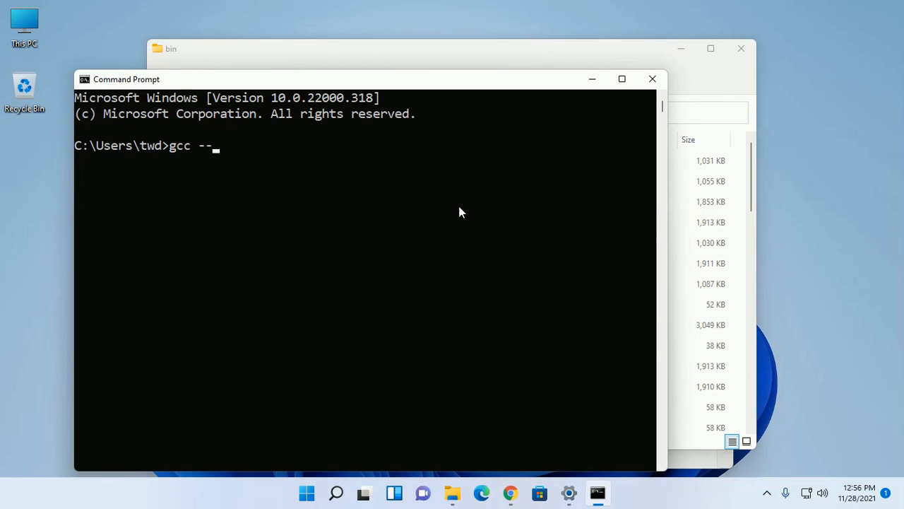
text(versio)
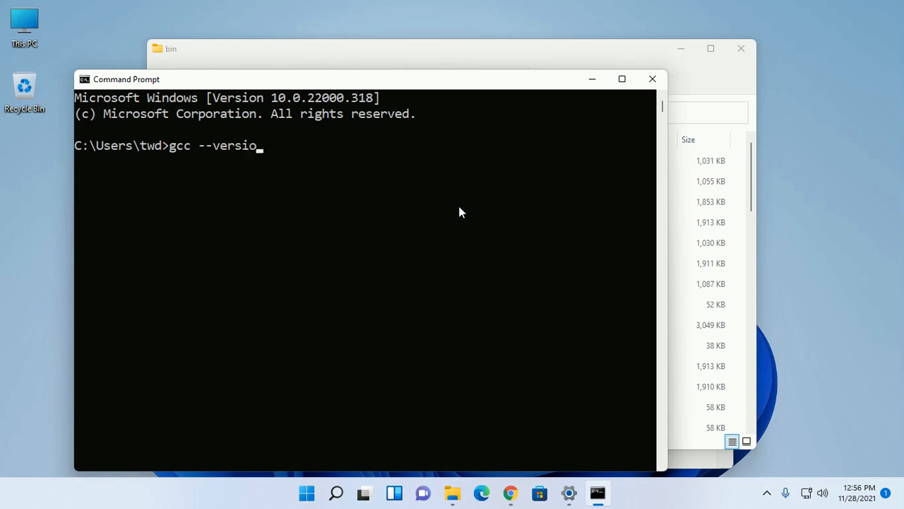
key(Return)
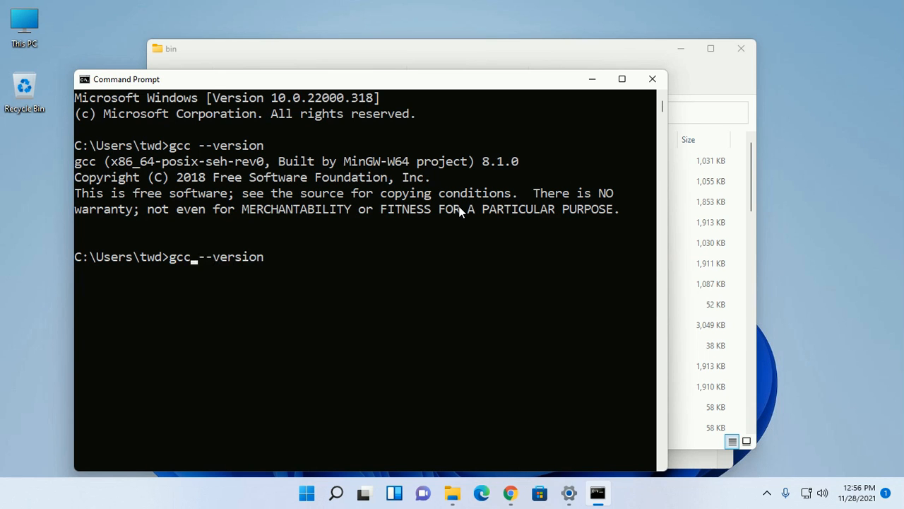
text(g+)
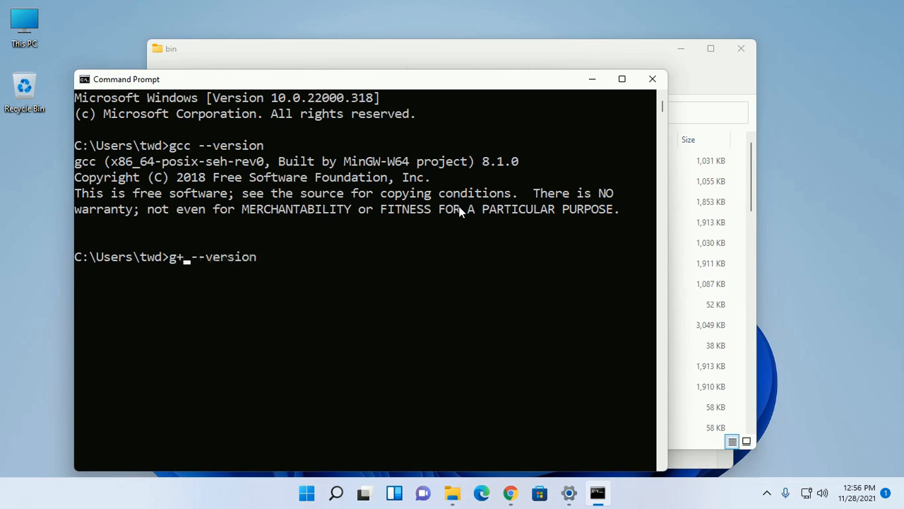
key(Return)
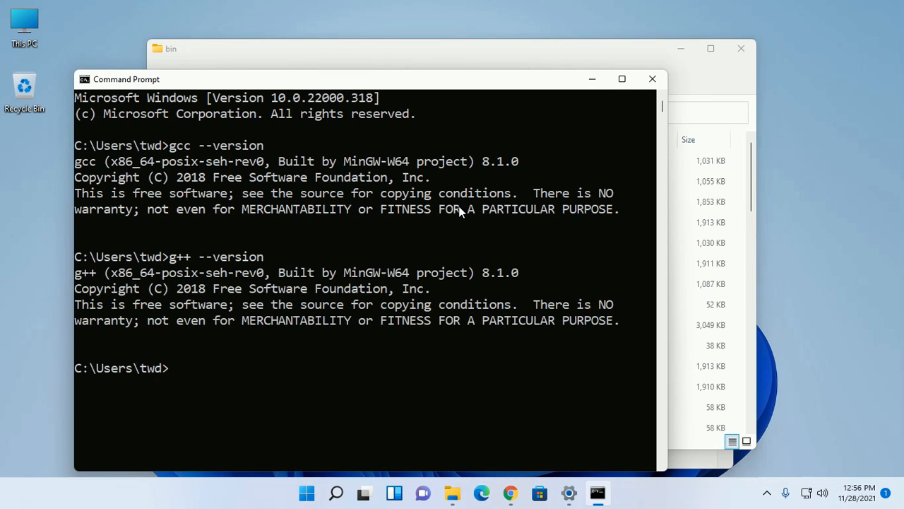